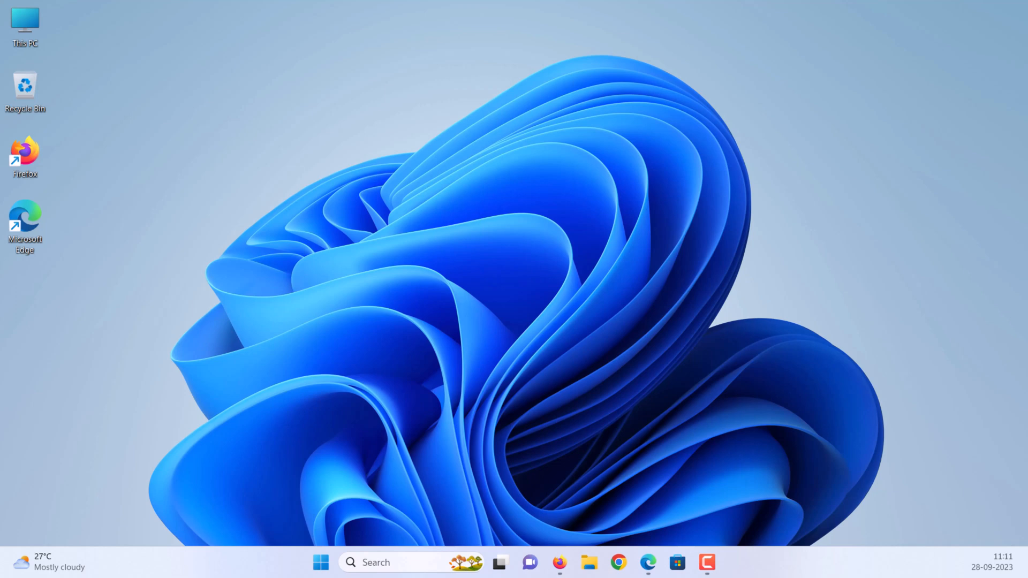
pyautogui.moveTo(649, 92)
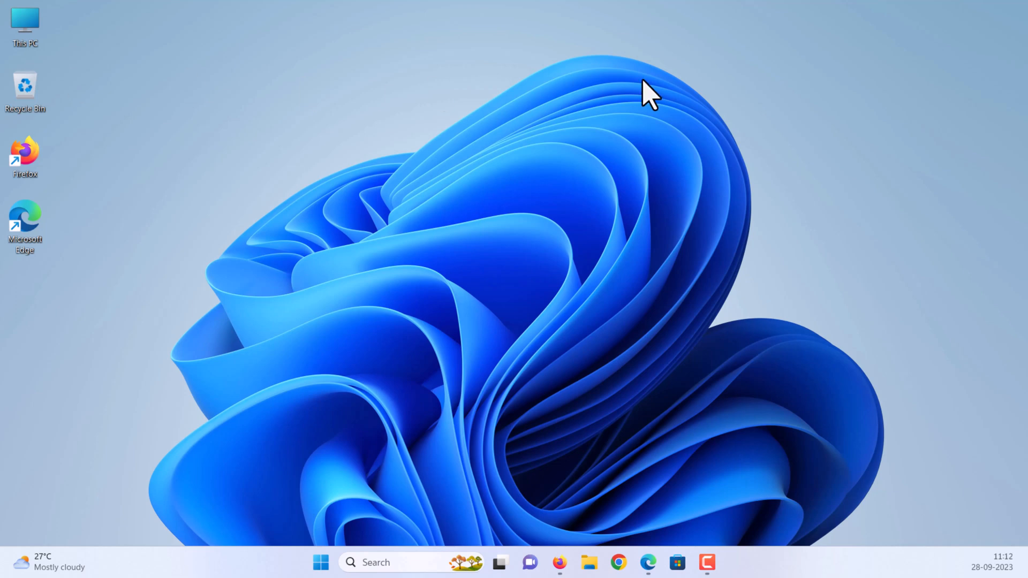
# Download the Workstation 17 Pro Windows installer from the evaluation page and run it.
pyautogui.click(646, 563)
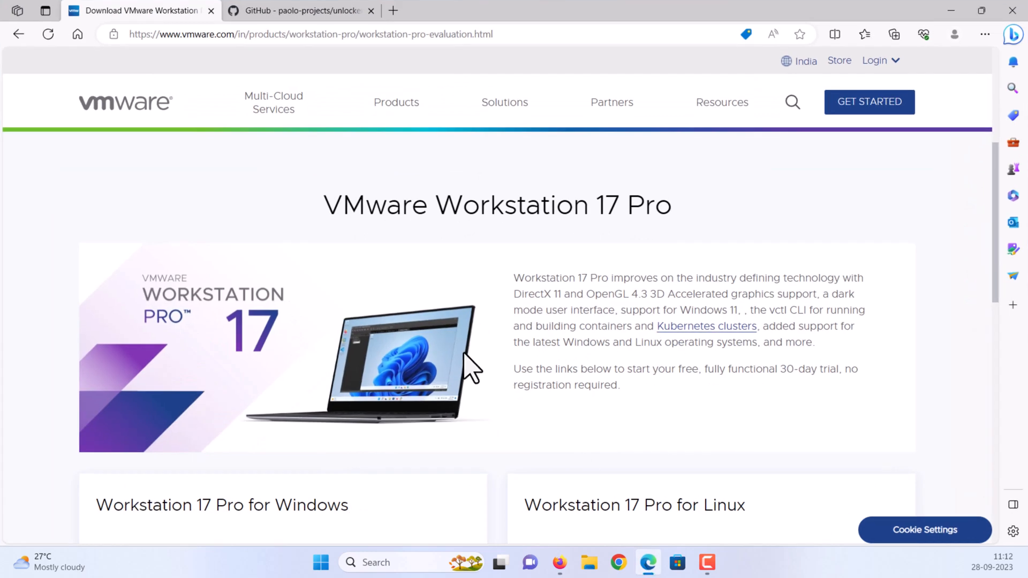
pyautogui.scroll(-3)
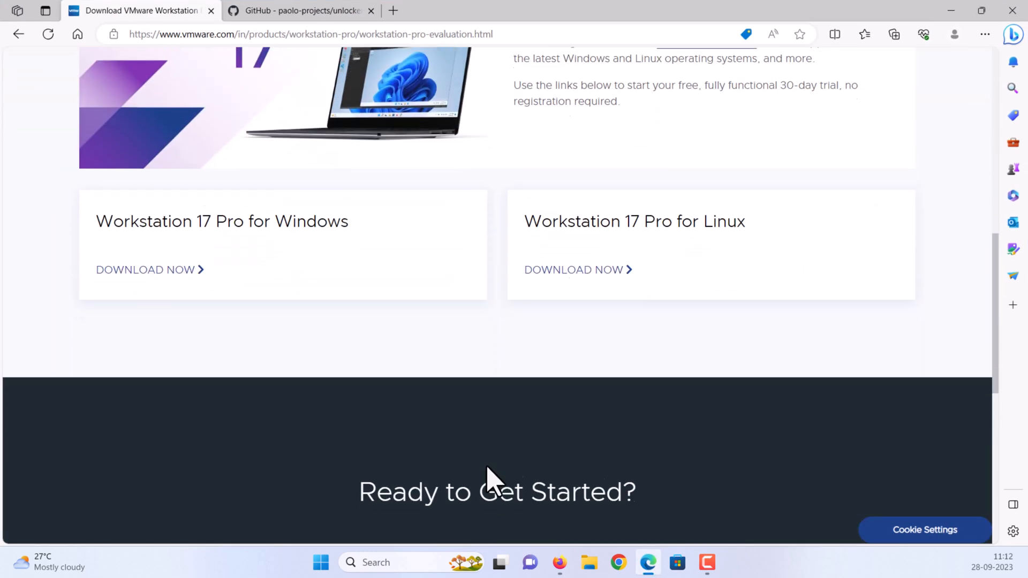
pyautogui.scroll(-3)
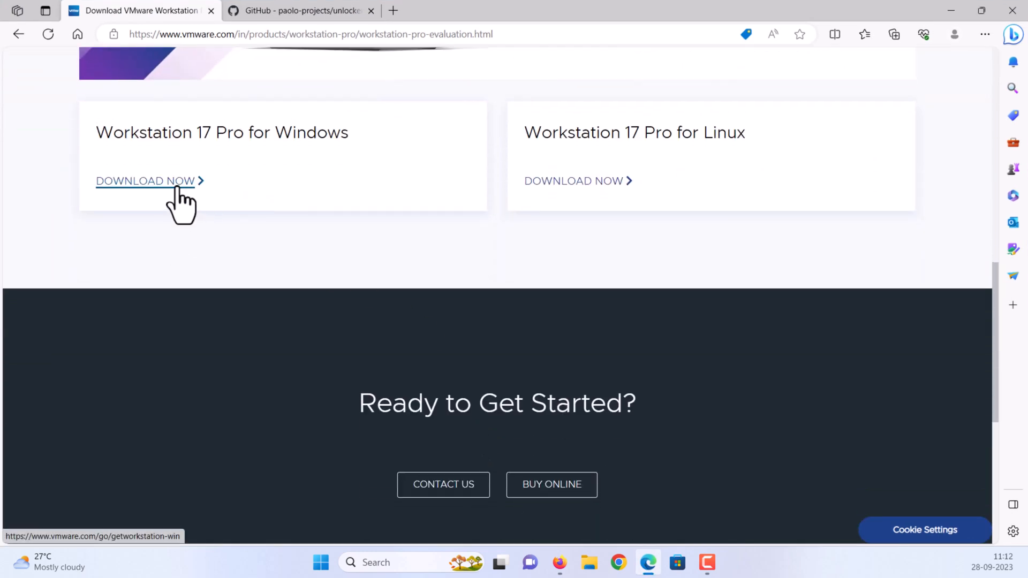
pyautogui.click(144, 181)
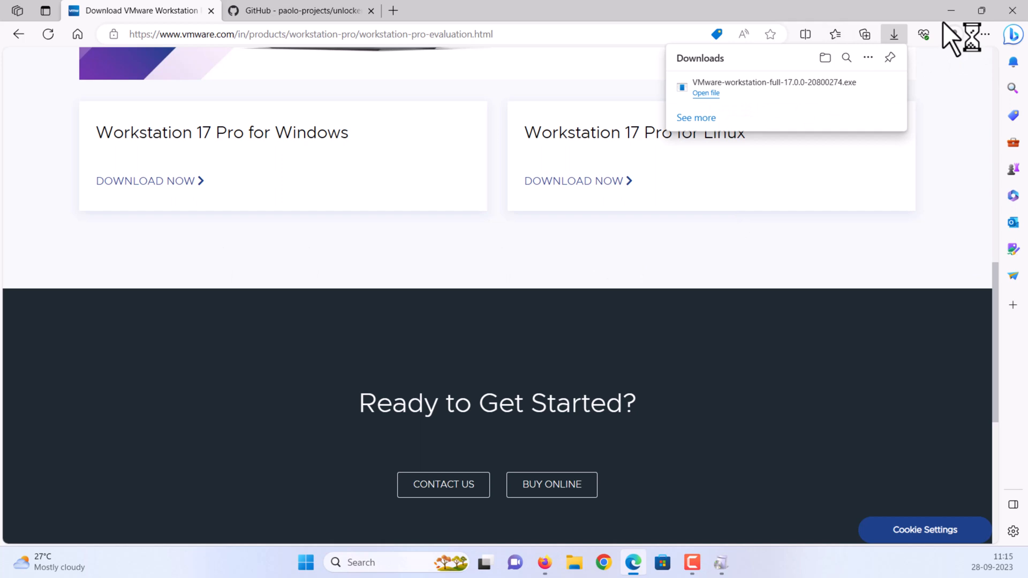
pyautogui.click(706, 93)
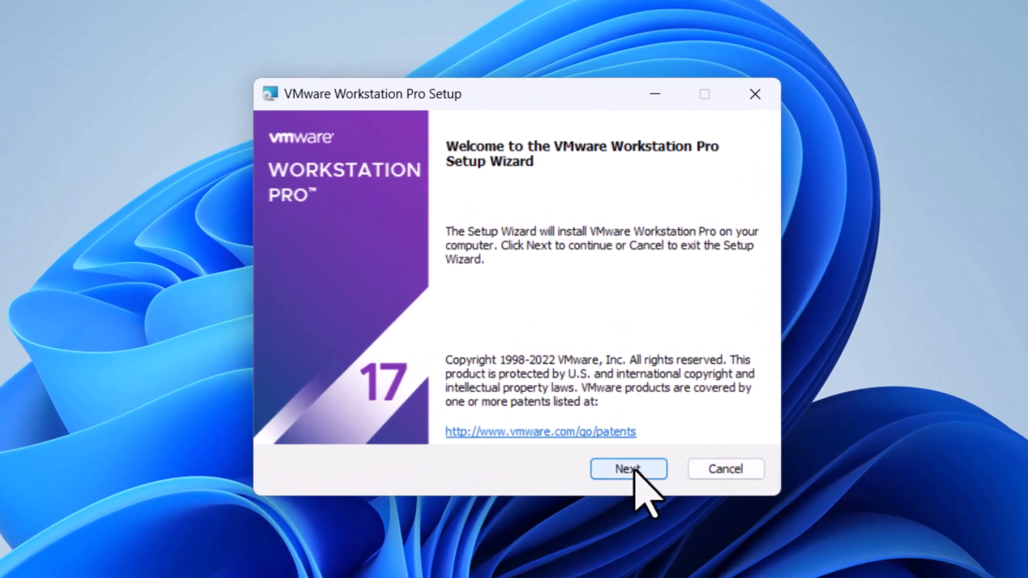
# Accept the license, keep default location and shortcuts, install Workstation Pro and finish the wizard.
pyautogui.click(628, 469)
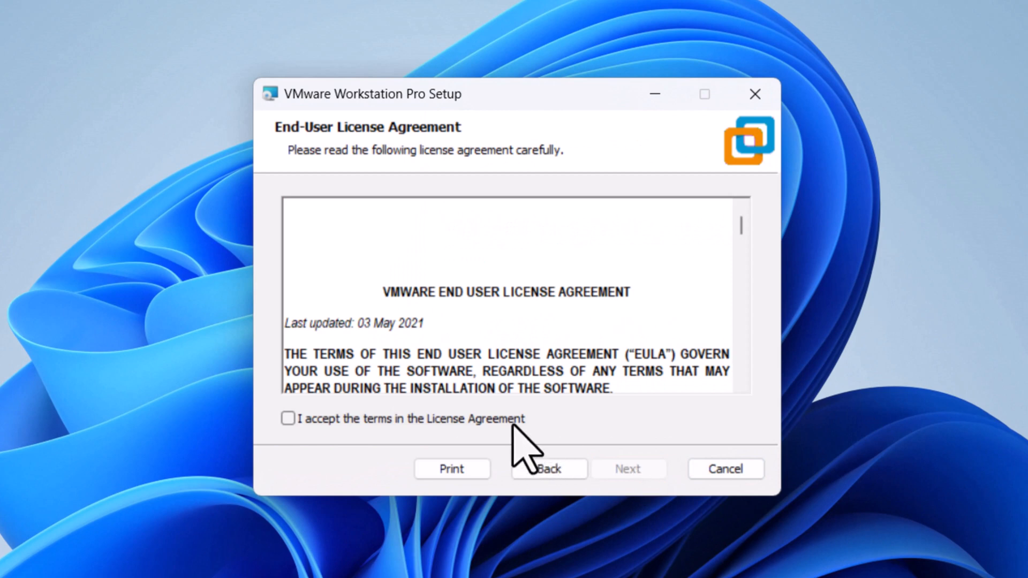
pyautogui.click(288, 419)
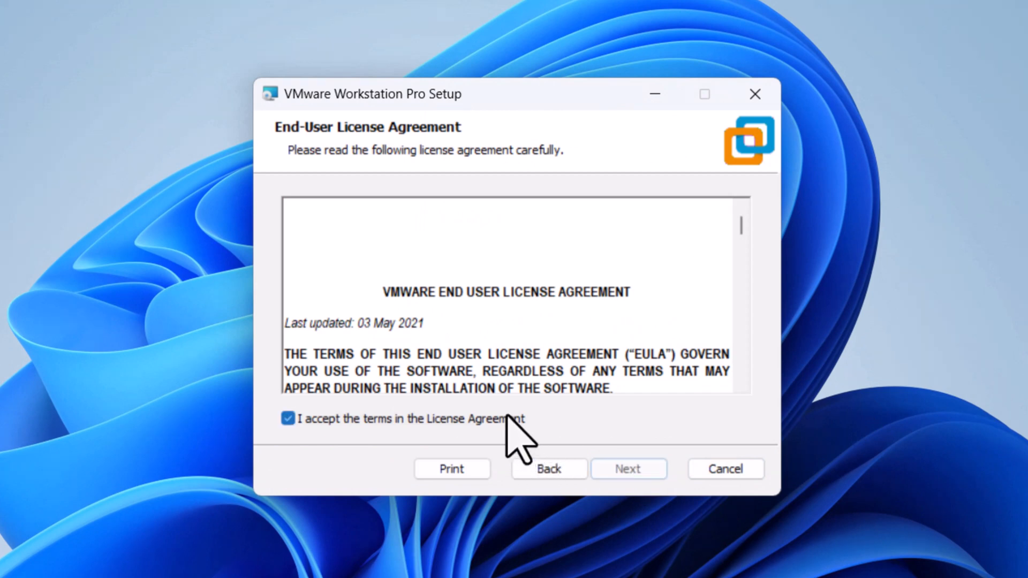
pyautogui.click(628, 469)
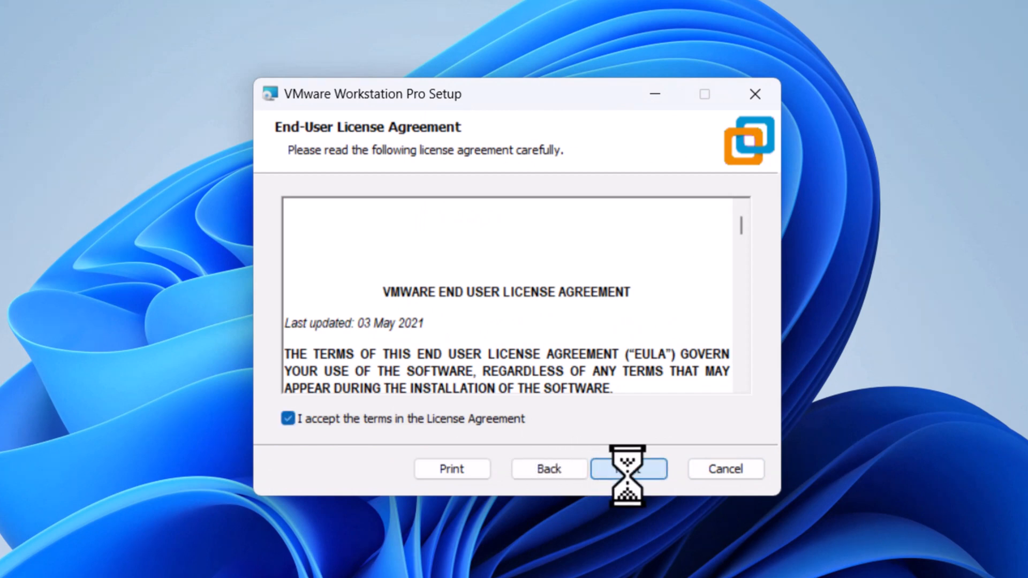
pyautogui.click(628, 469)
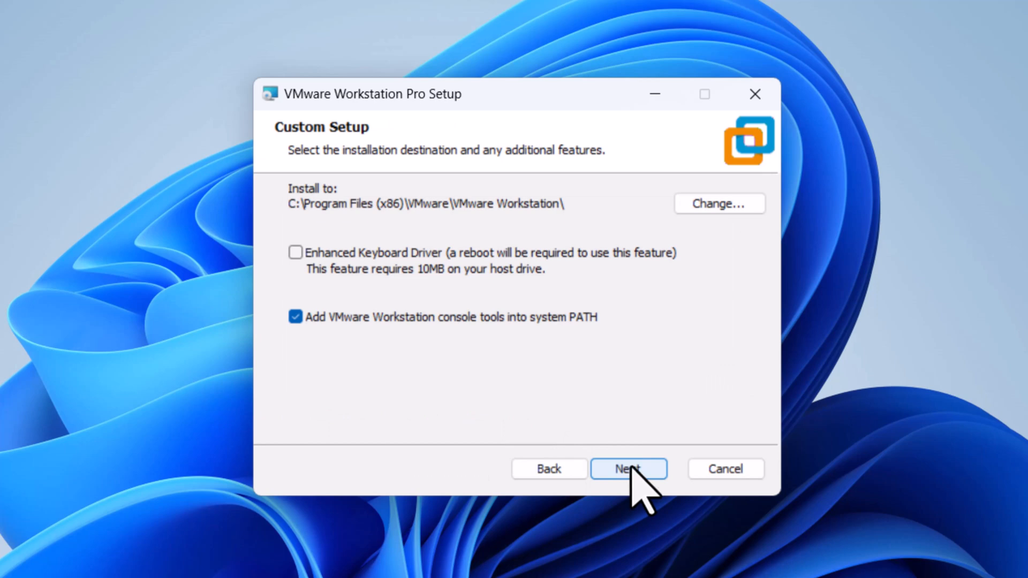
pyautogui.click(628, 468)
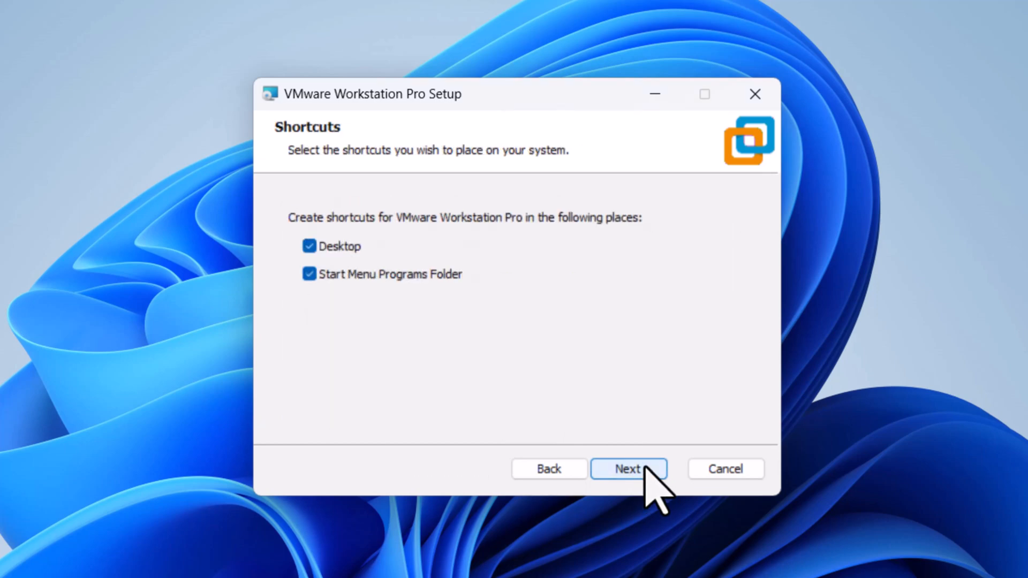
pyautogui.click(628, 469)
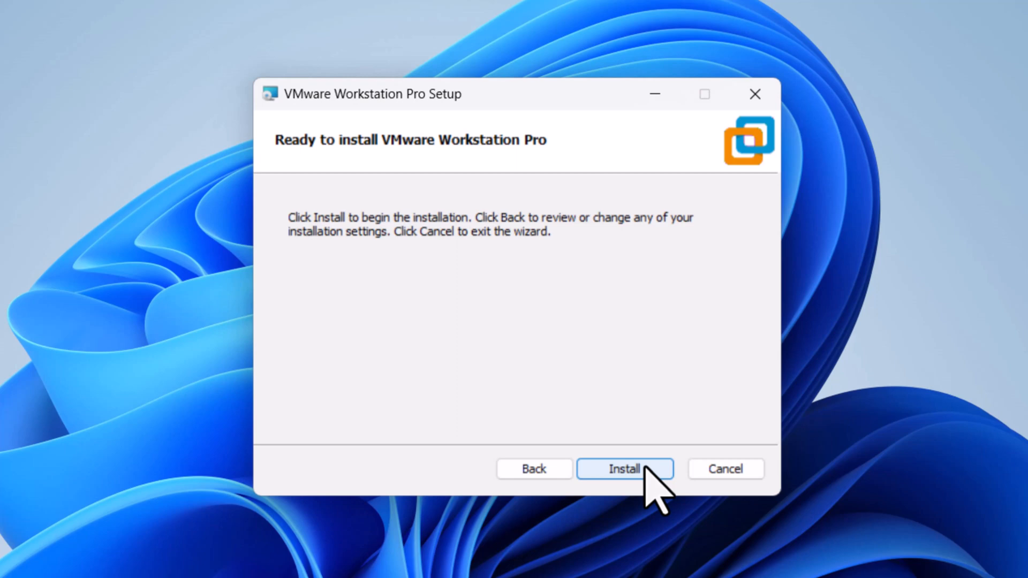
pyautogui.click(623, 469)
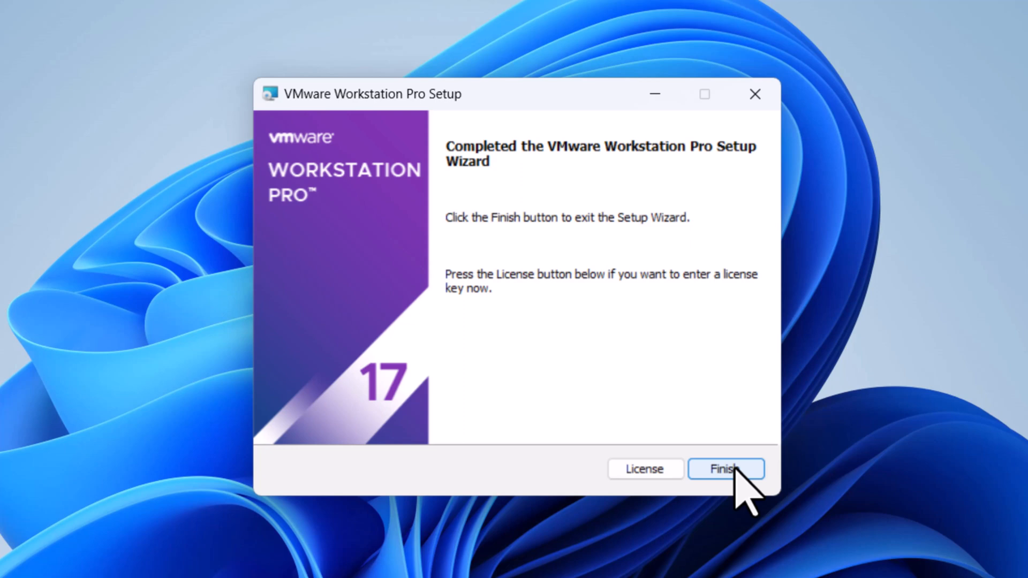
pyautogui.click(726, 470)
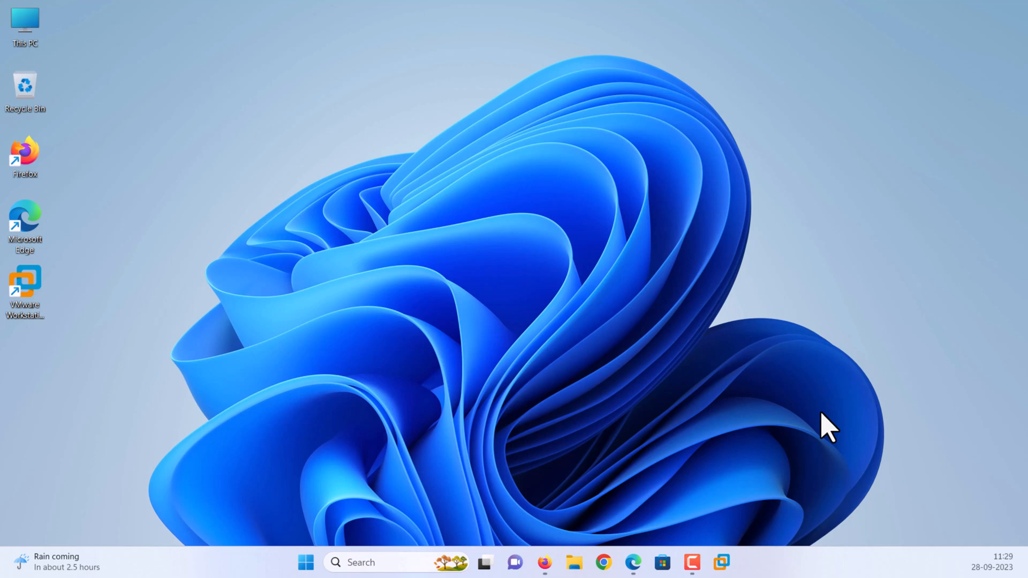
pyautogui.moveTo(661, 547)
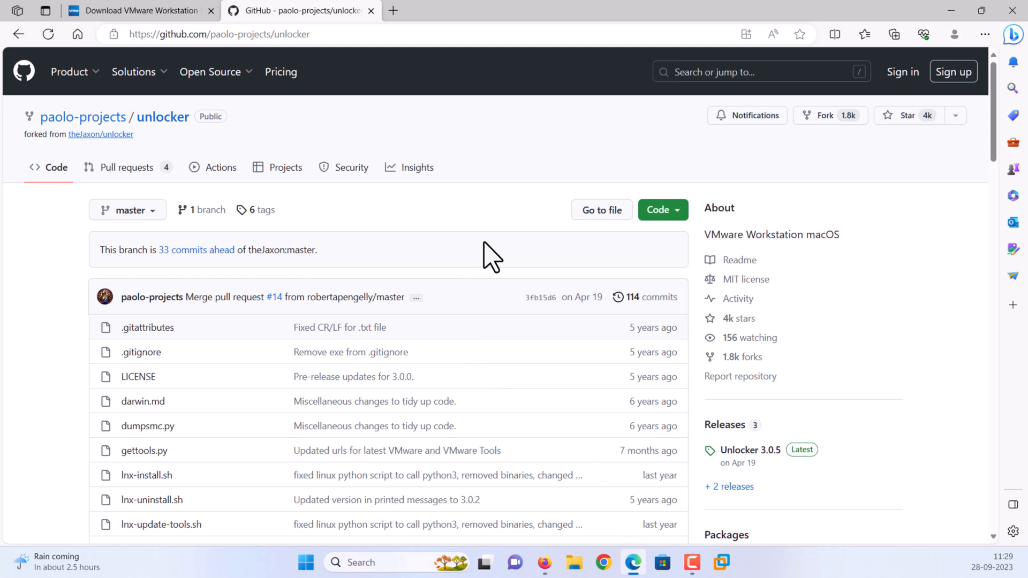
pyautogui.moveTo(518, 230)
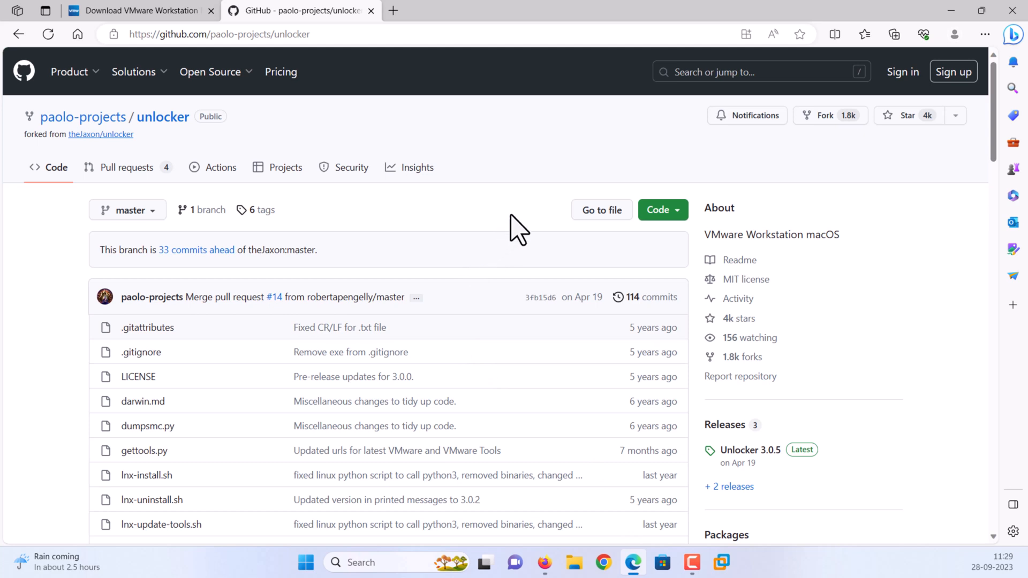
# From the Unlocker 3.0.5 GitHub release download release-python-embedded.zip and show it in its folder.
pyautogui.scroll(-3)
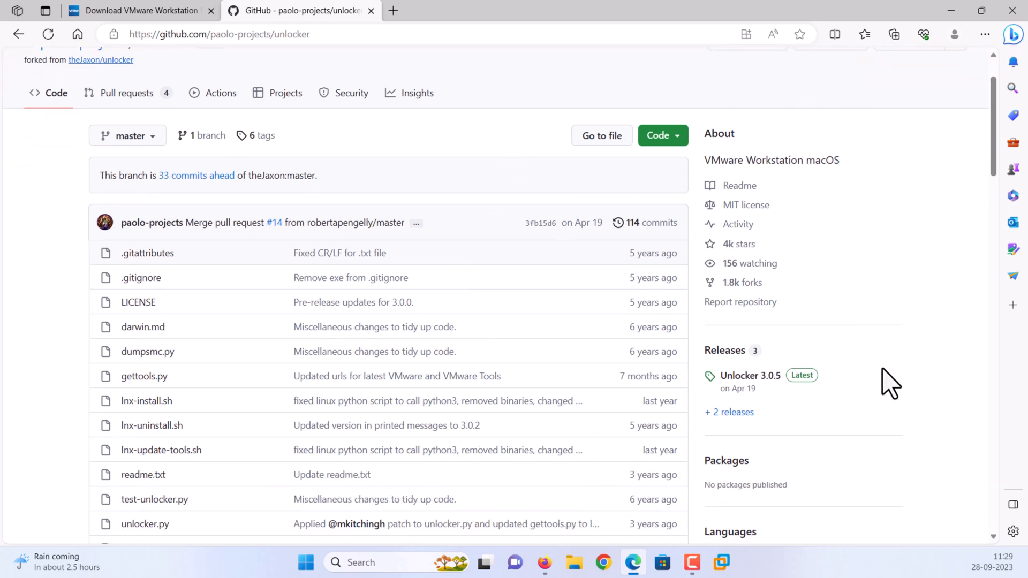
pyautogui.click(749, 375)
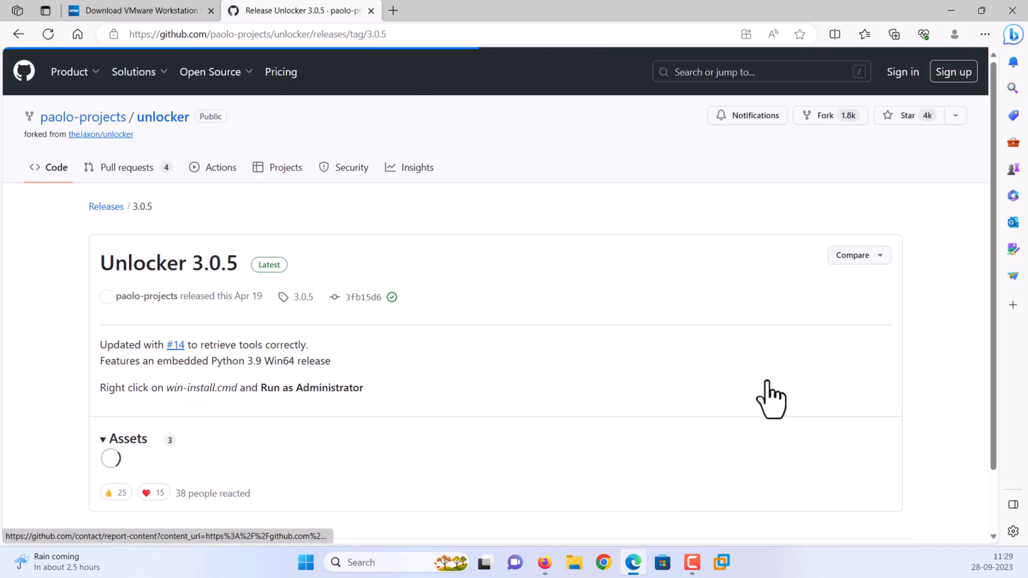
pyautogui.scroll(-3)
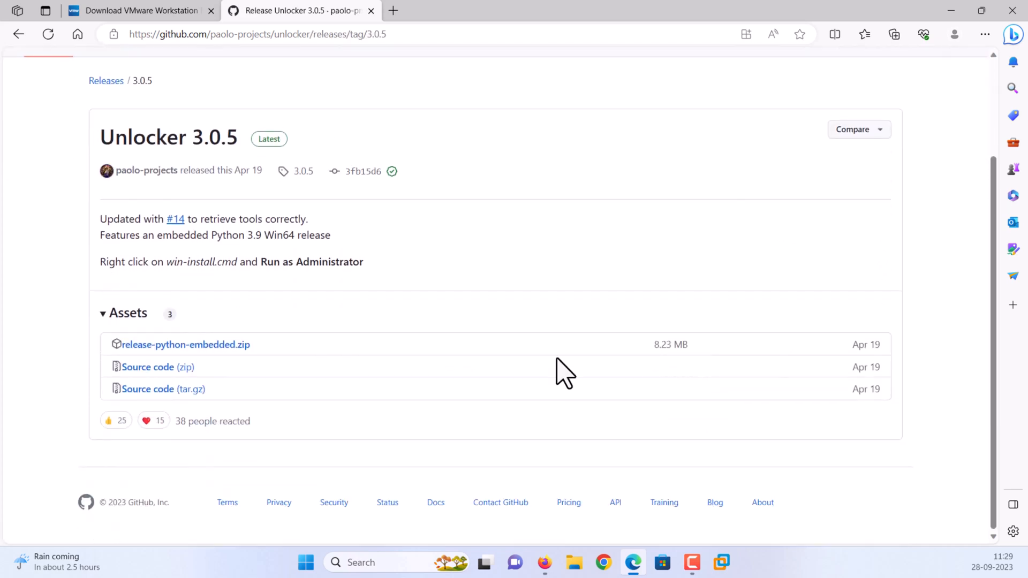
pyautogui.click(185, 344)
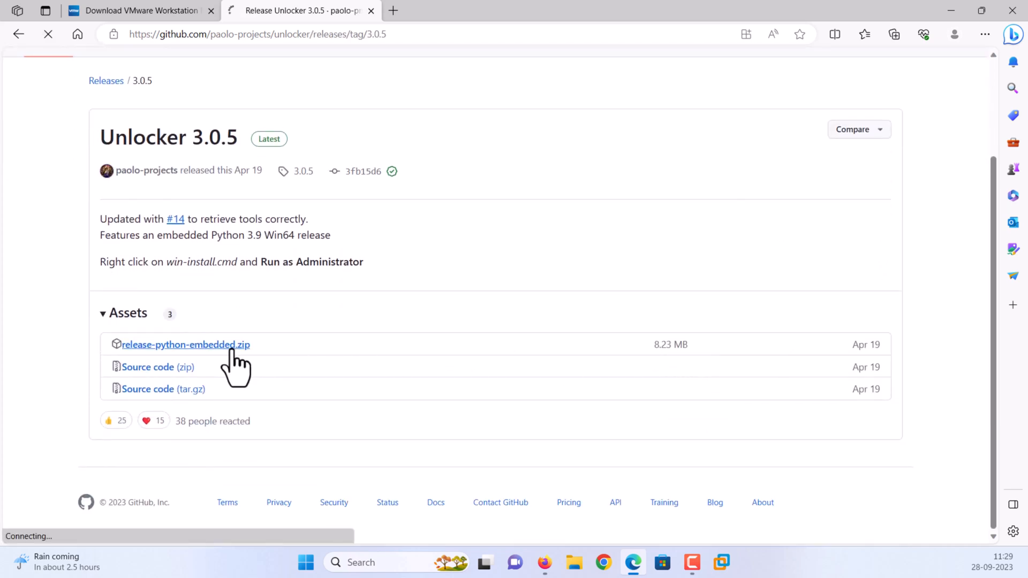
pyautogui.click(186, 343)
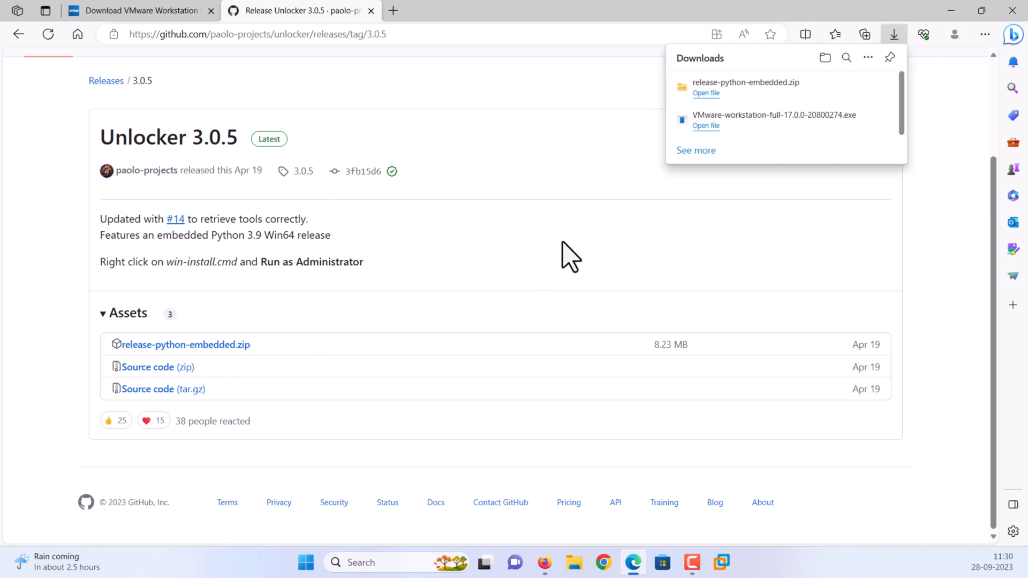
pyautogui.click(844, 87)
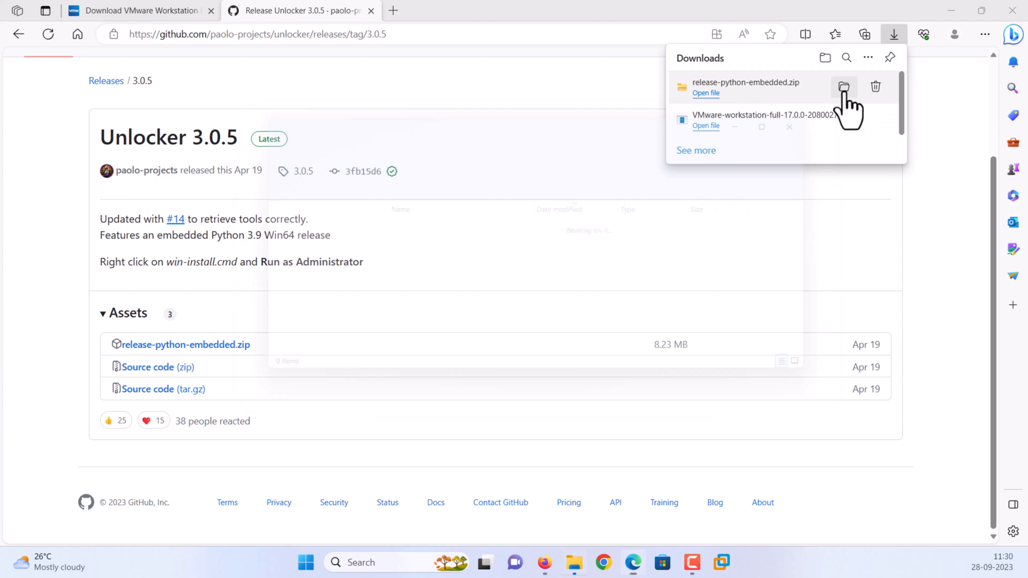
pyautogui.click(844, 87)
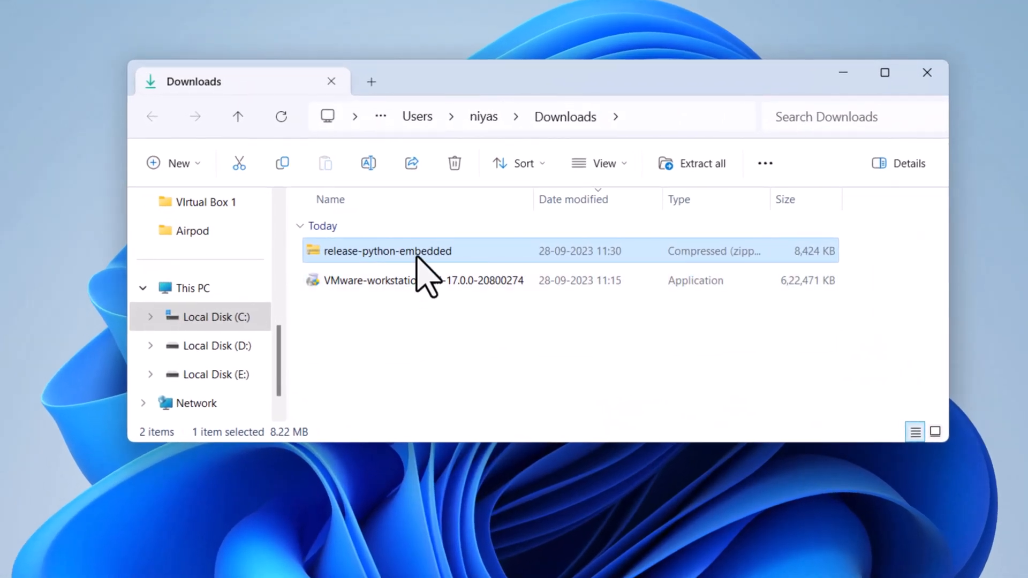
# Extract release-python-embedded.zip into its own release-python-embedded folder.
pyautogui.rightClick(388, 251)
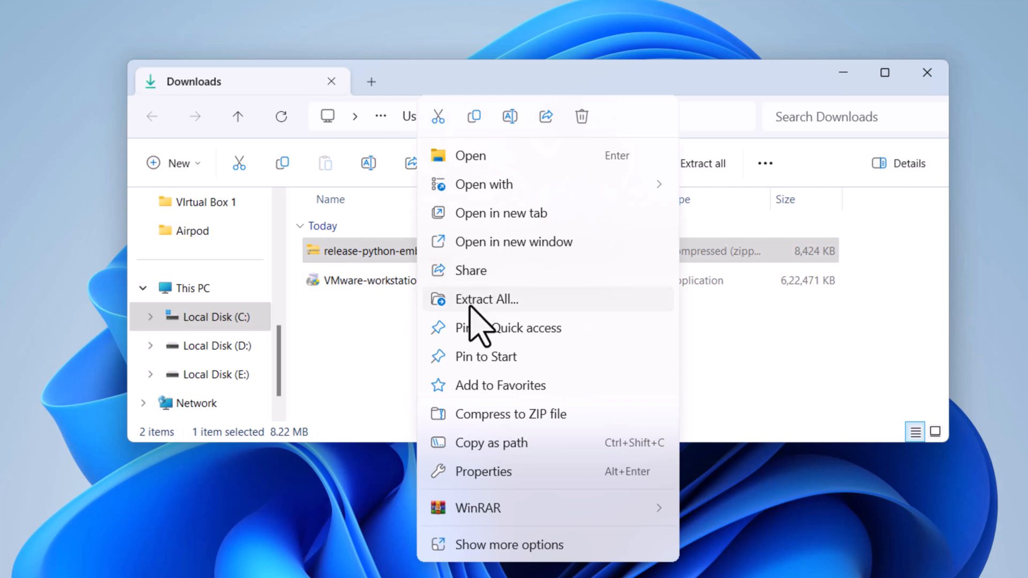
pyautogui.click(486, 299)
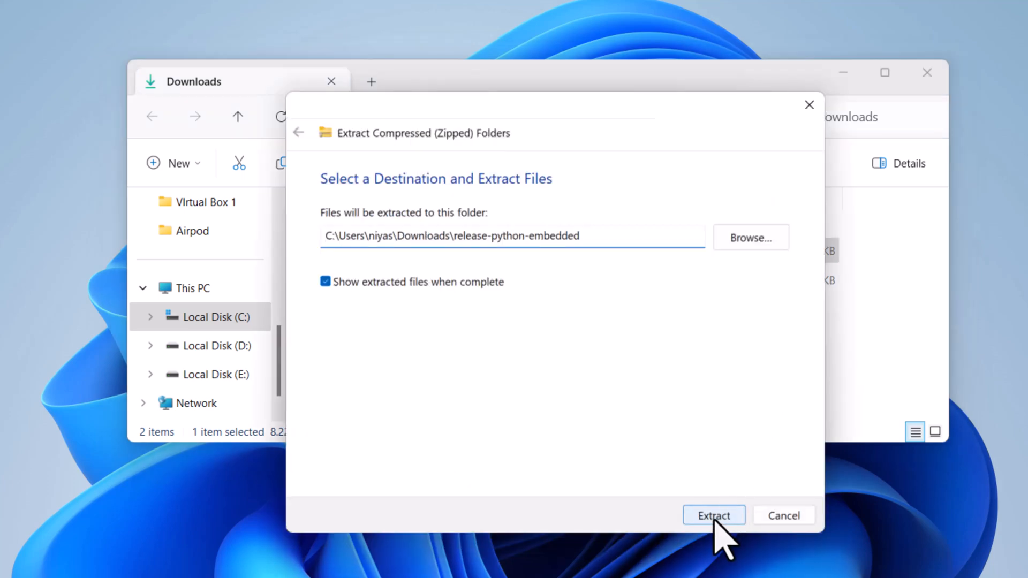
pyautogui.click(713, 515)
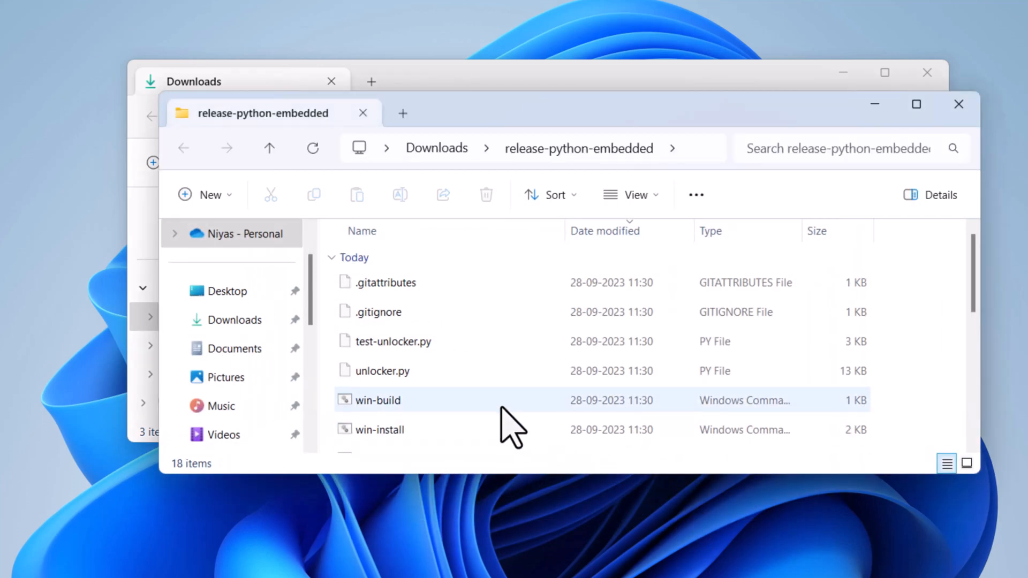
pyautogui.scroll(-3)
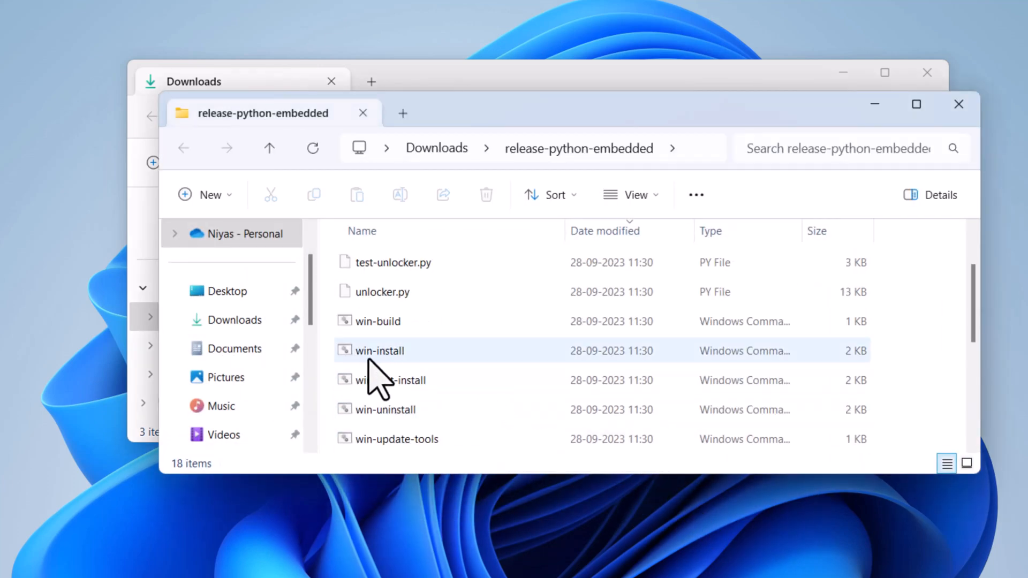
# Run the win-install unlocker script, then close the folder windows.
pyautogui.rightClick(379, 350)
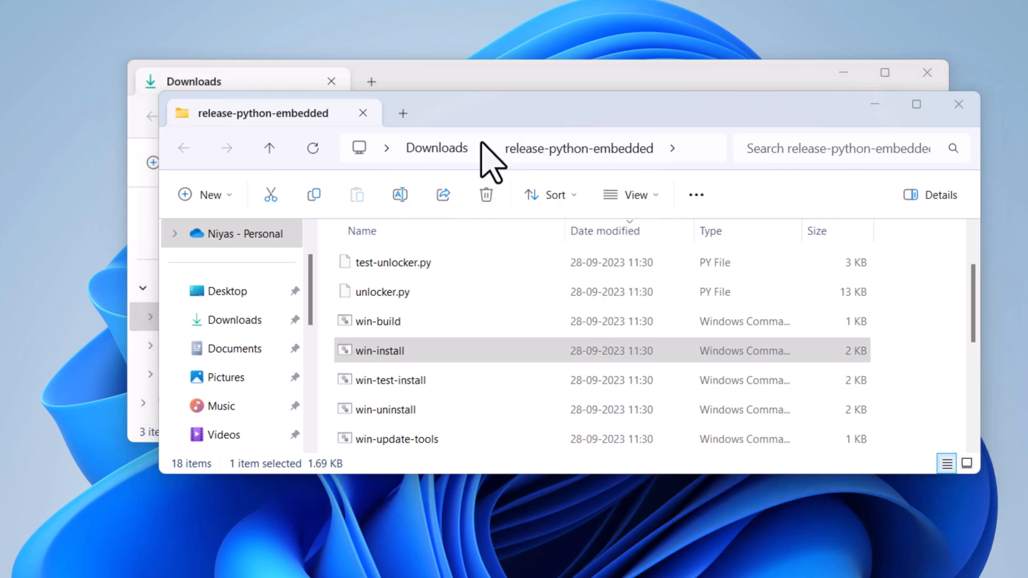
pyautogui.doubleClick(379, 350)
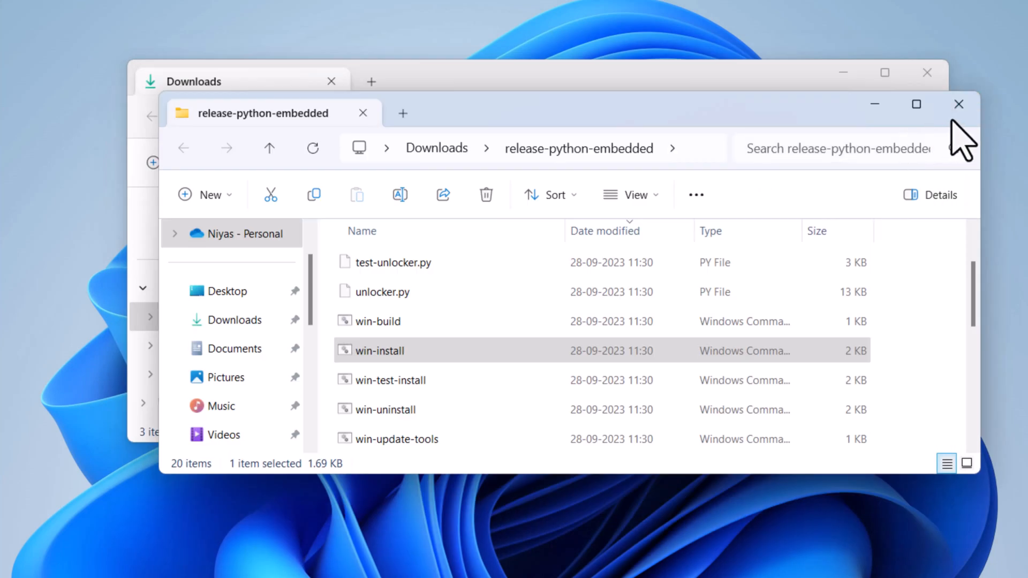
pyautogui.click(958, 104)
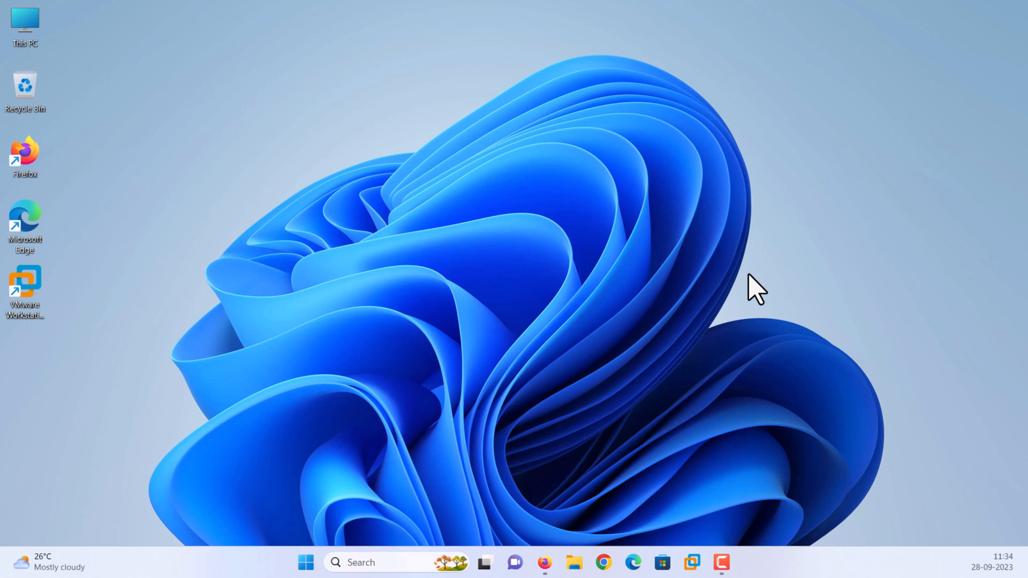
pyautogui.moveTo(668, 288)
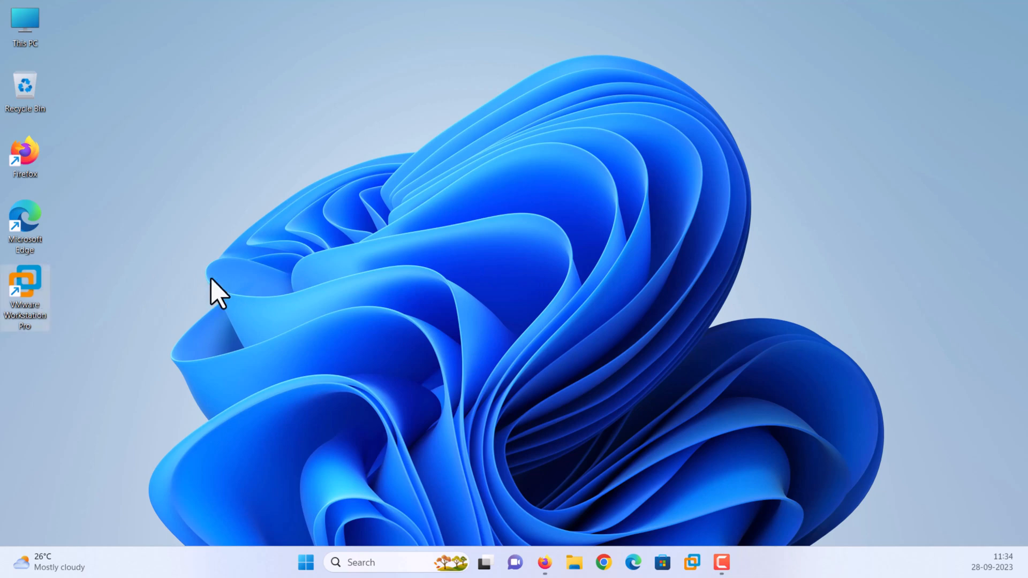
# Launch VMware Workstation Pro from its desktop shortcut.
pyautogui.doubleClick(24, 296)
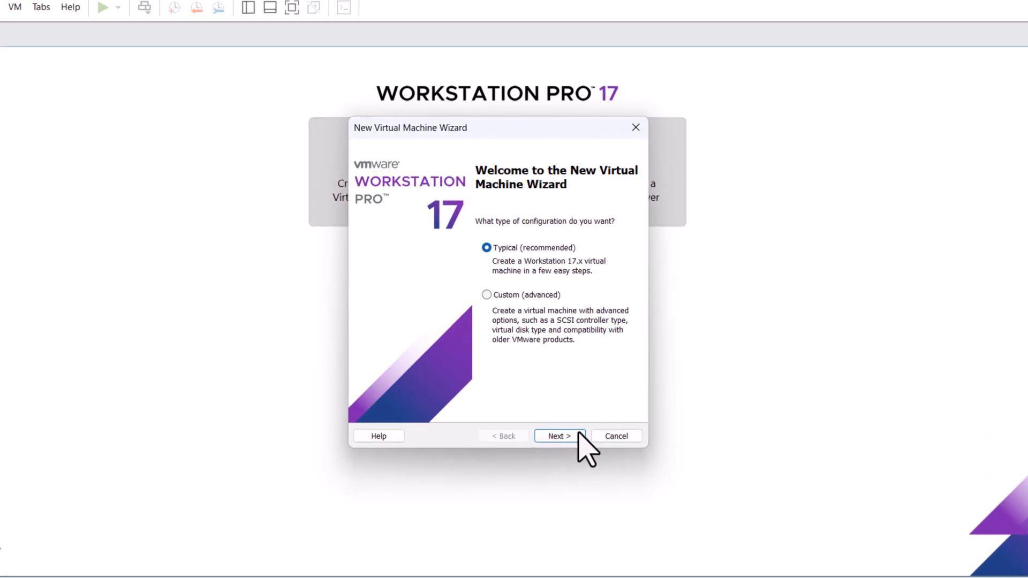
# Start a typical VM installing the OS later, with guest Apple Mac OS X version macOS 14.
pyautogui.click(559, 436)
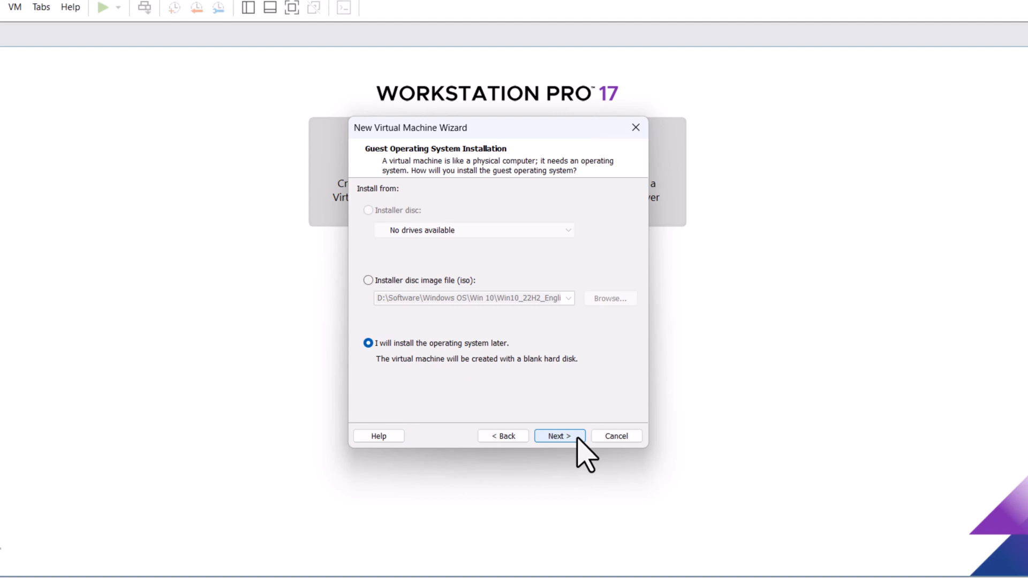
pyautogui.moveTo(504, 364)
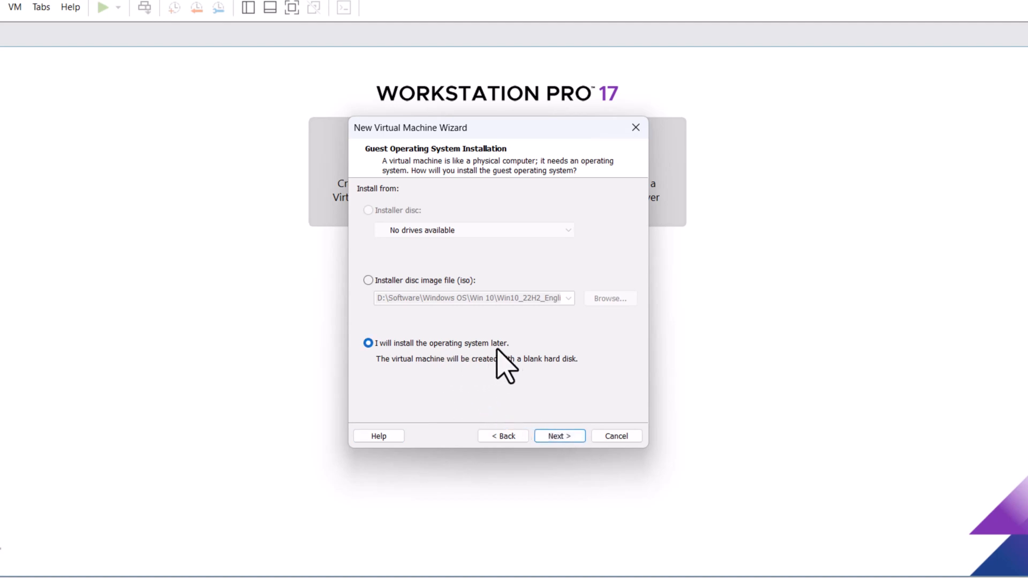
pyautogui.click(559, 436)
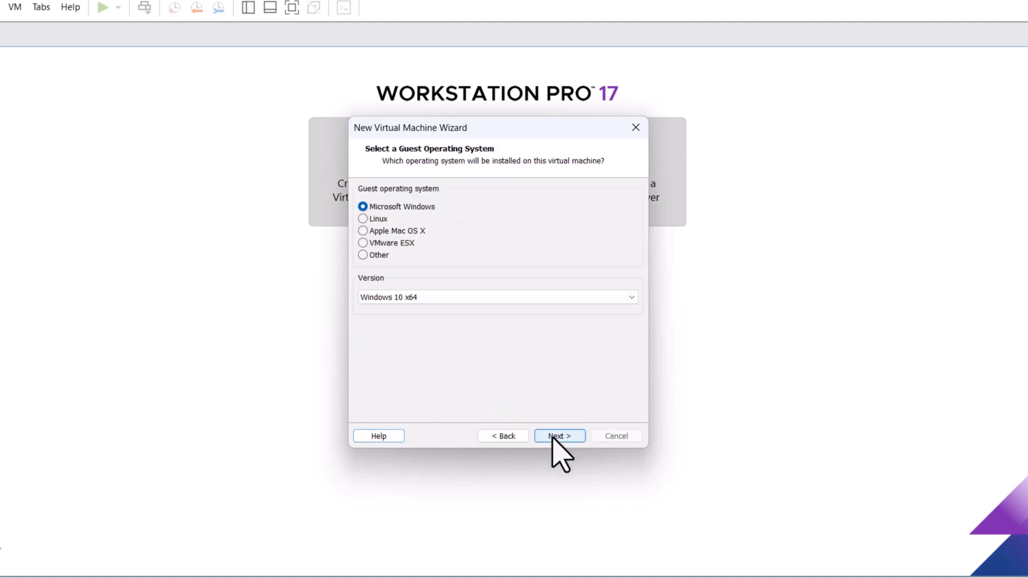
pyautogui.moveTo(436, 256)
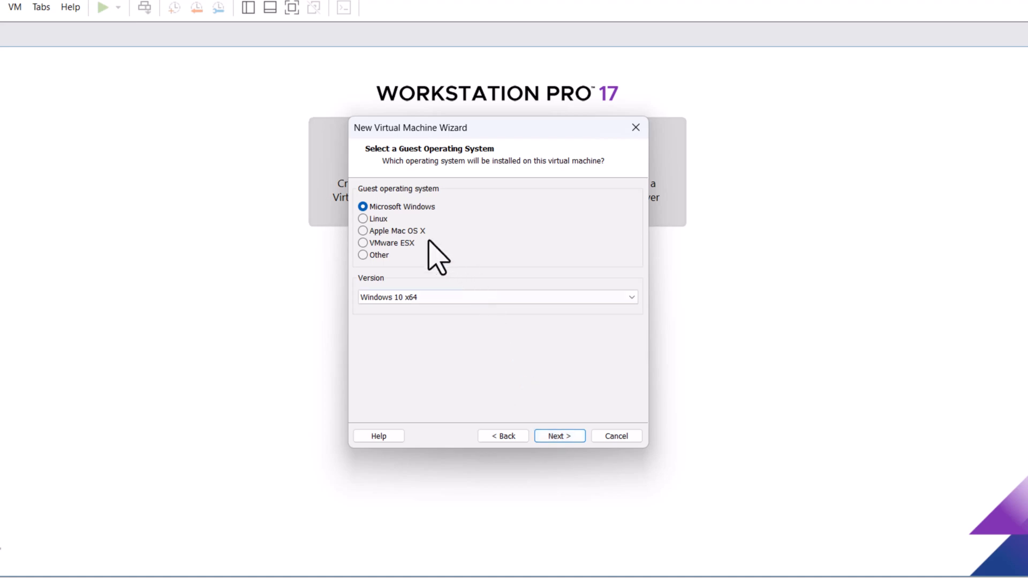
pyautogui.click(363, 232)
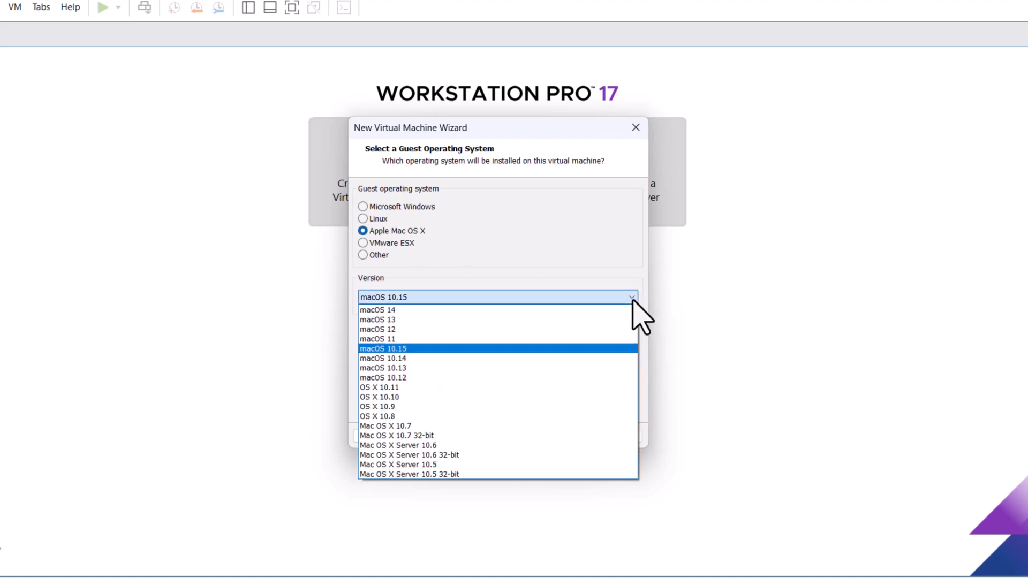
pyautogui.click(378, 309)
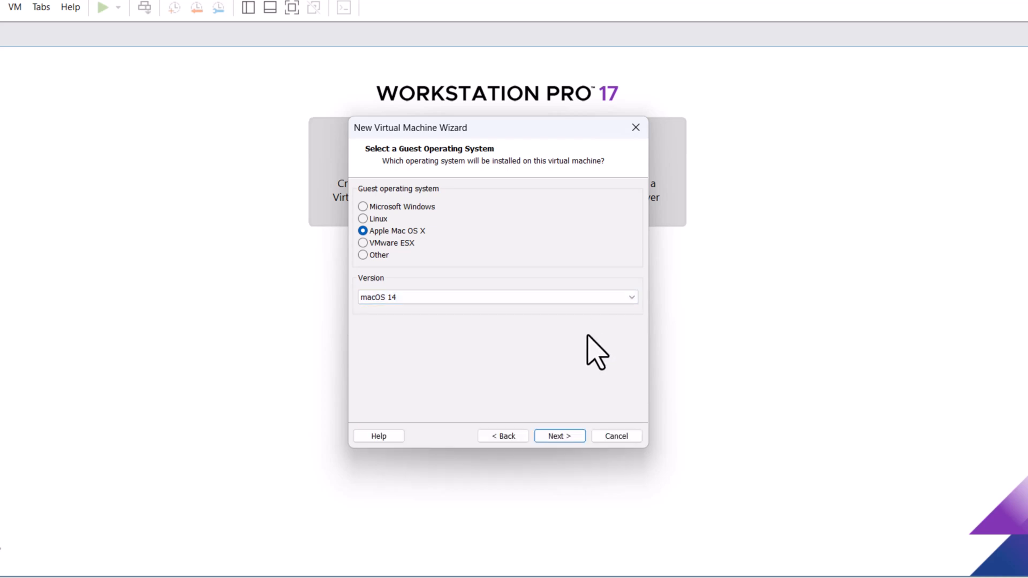
pyautogui.click(559, 435)
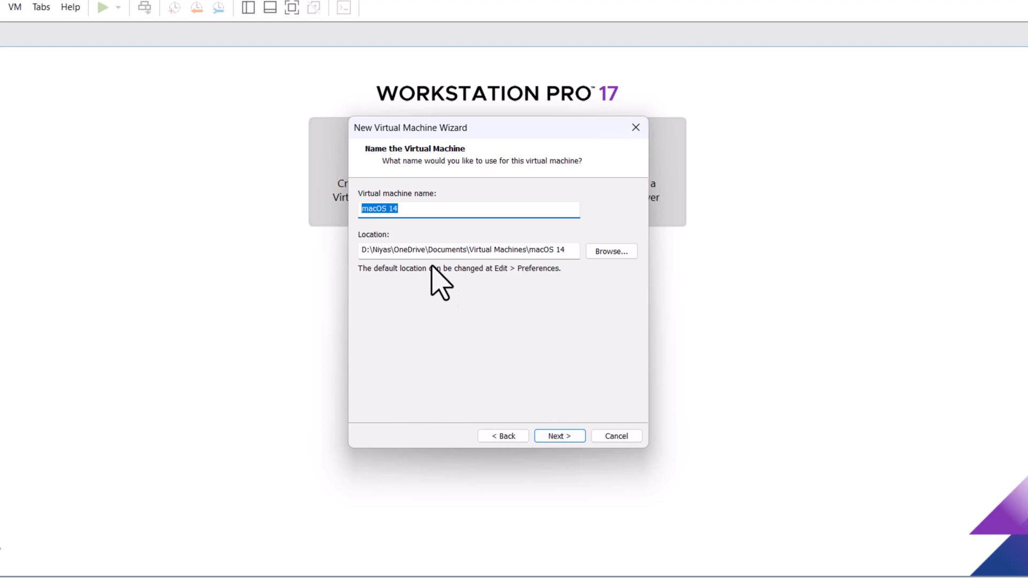
# Name the machine macOS Sonoma 14 and store it under D:\Virtual Machines\VMs\macOS Sonoma.
pyautogui.write('macOS Sonoma')
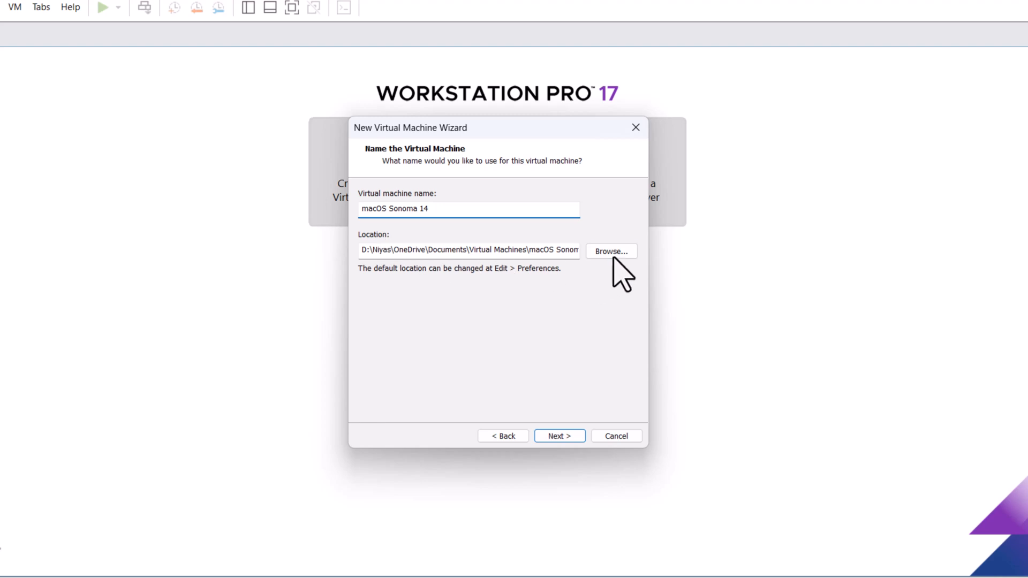
pyautogui.click(609, 250)
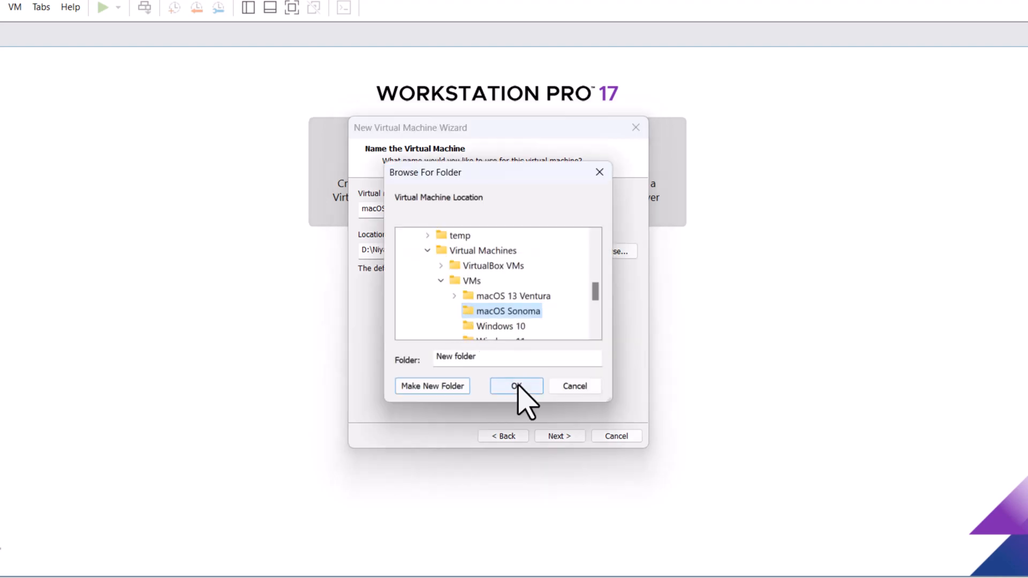
pyautogui.click(516, 387)
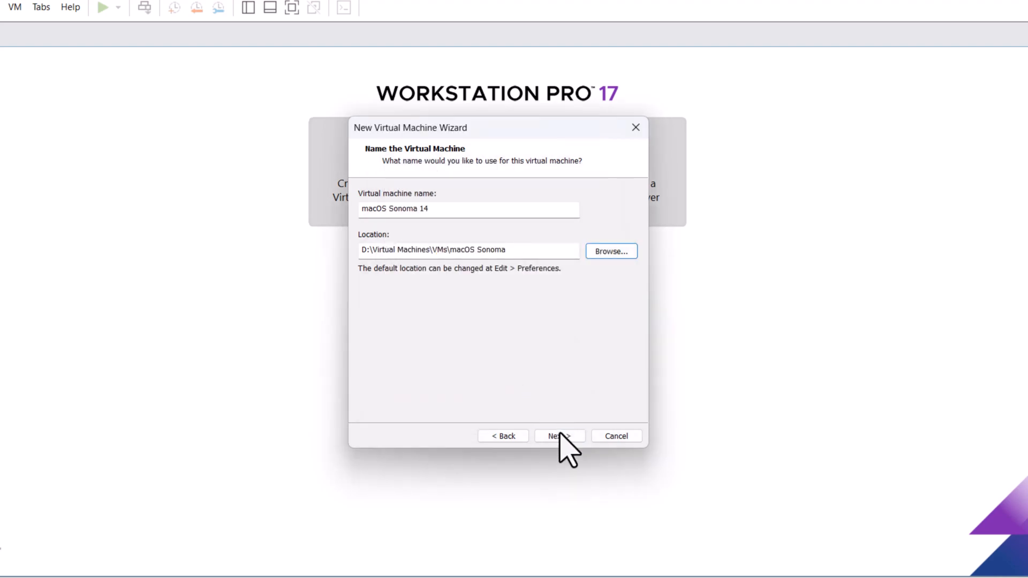
pyautogui.click(559, 436)
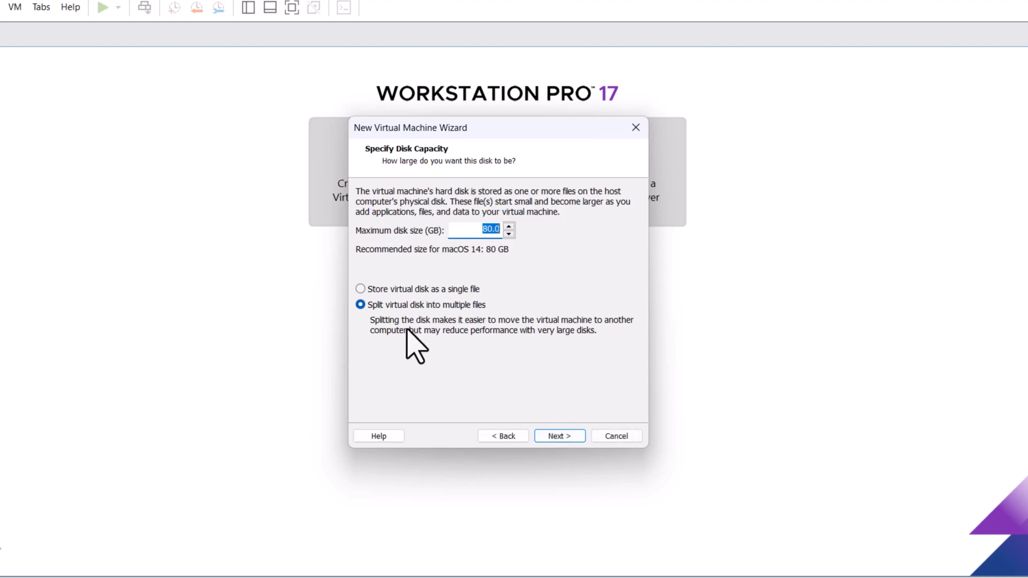
pyautogui.moveTo(513, 261)
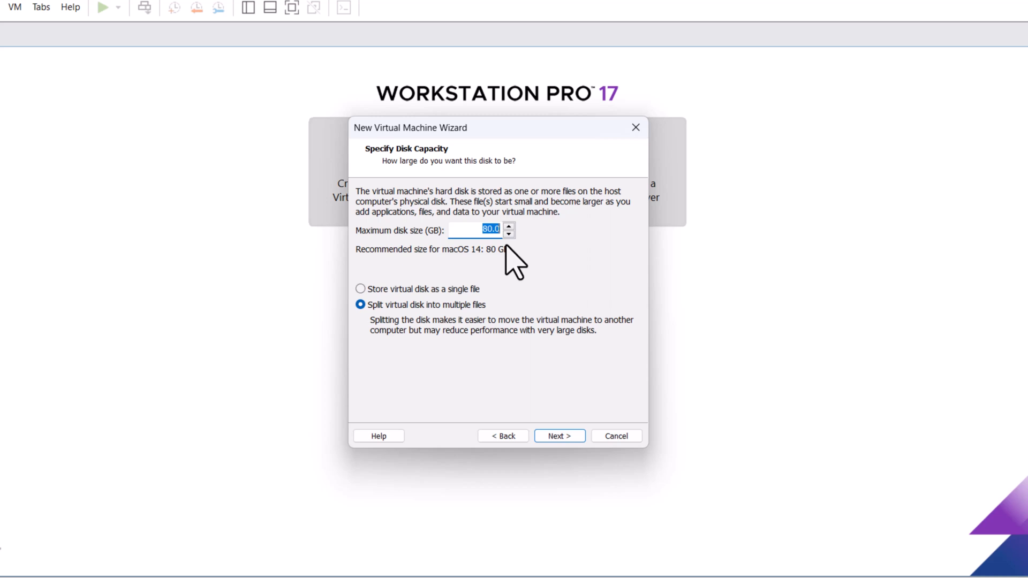
# Keep the 80 GB disk stored as a single file and continue to the creation summary.
pyautogui.click(360, 288)
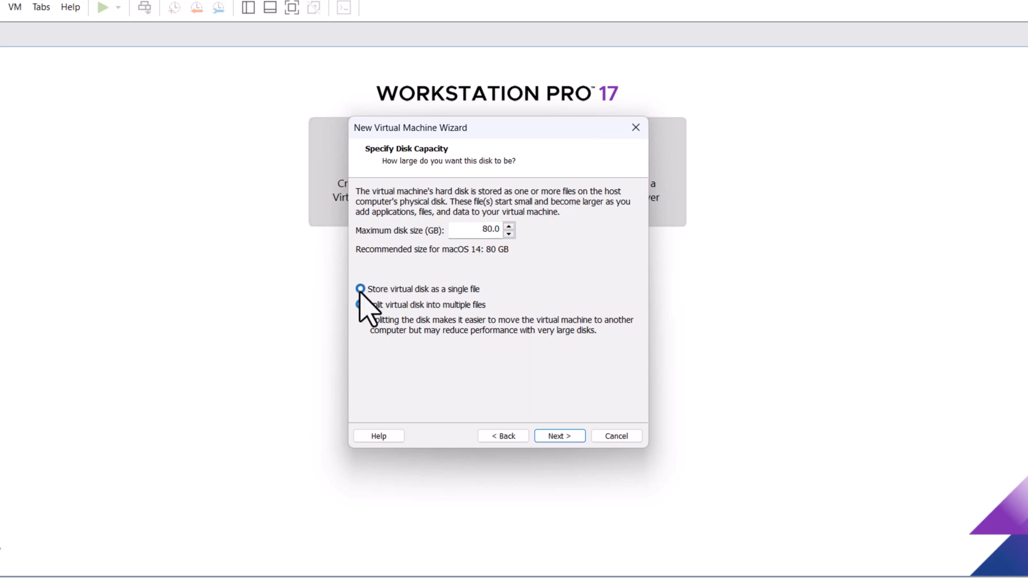
pyautogui.click(359, 290)
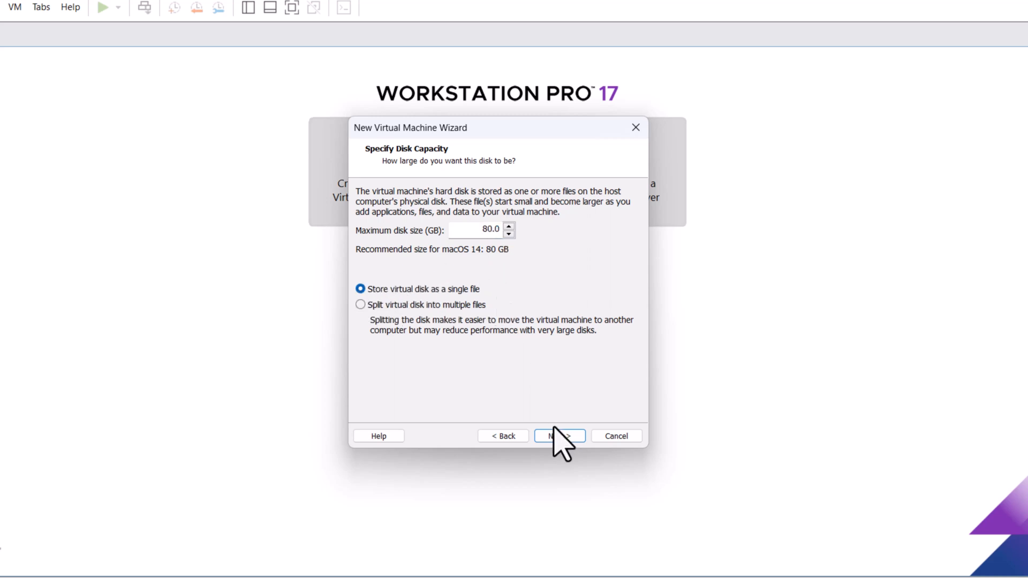
pyautogui.click(558, 436)
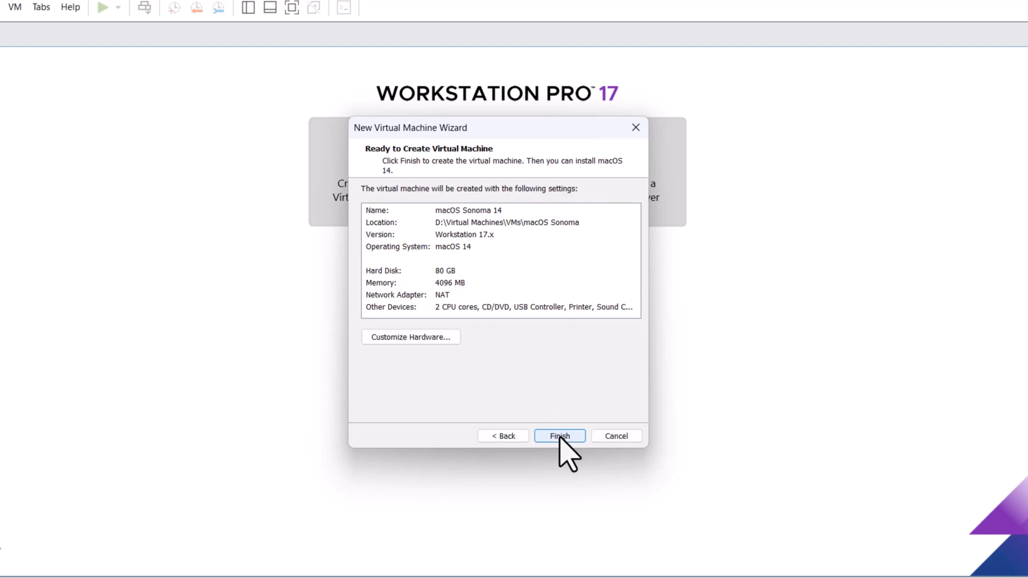
pyautogui.moveTo(430, 373)
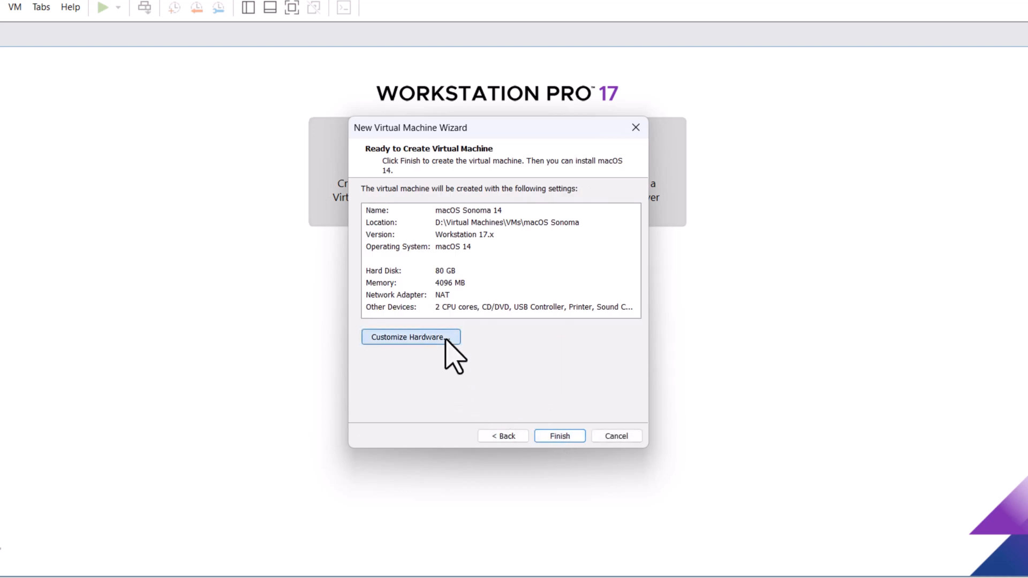
# Open Customize Hardware for the new macOS Sonoma 14 machine.
pyautogui.click(410, 336)
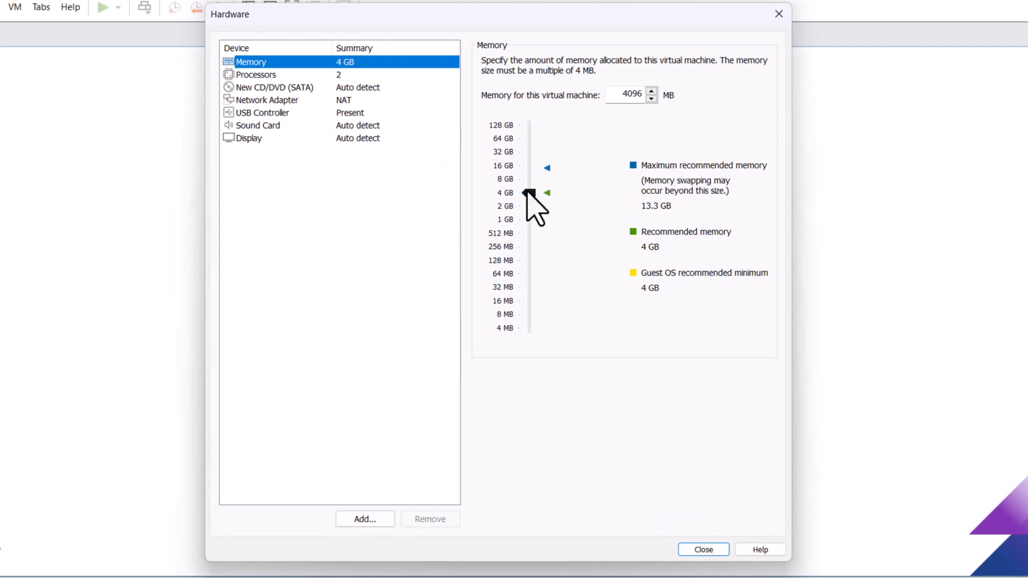
# Raise memory to 8192 MB and set 4 cores per processor.
pyautogui.moveTo(529, 192); pyautogui.dragTo(529, 181)
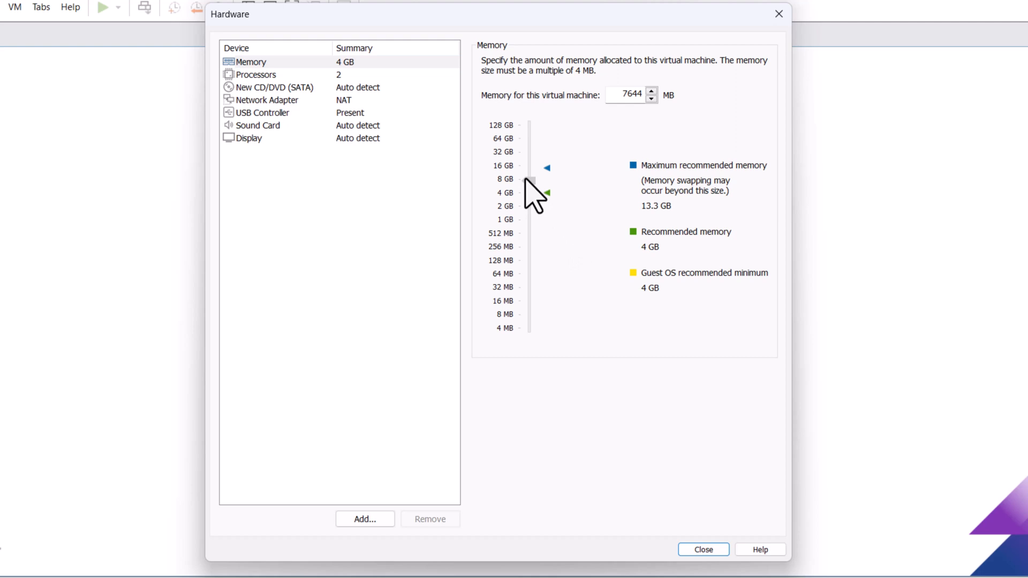
pyautogui.moveTo(531, 191); pyautogui.dragTo(531, 179)
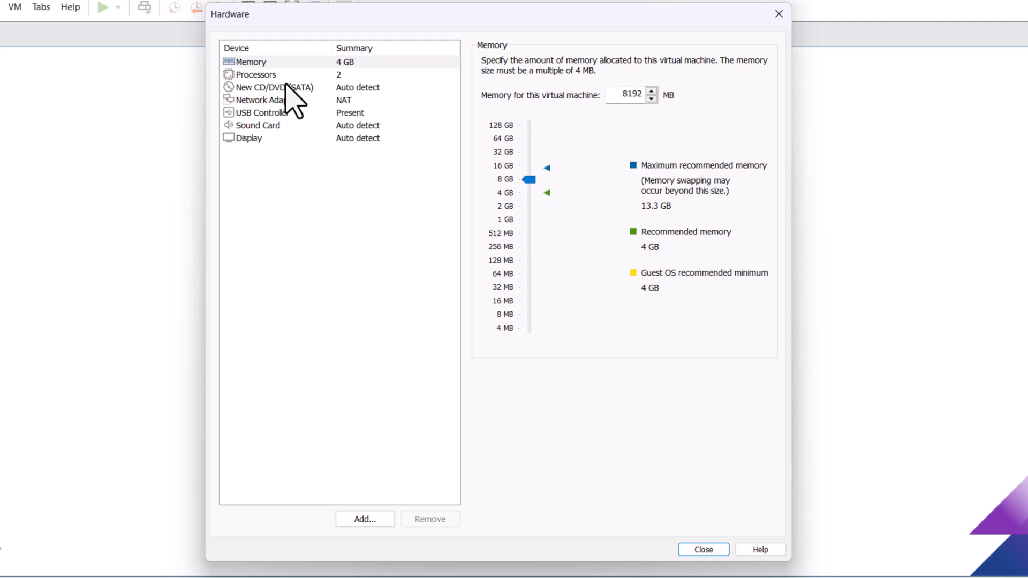
pyautogui.click(256, 74)
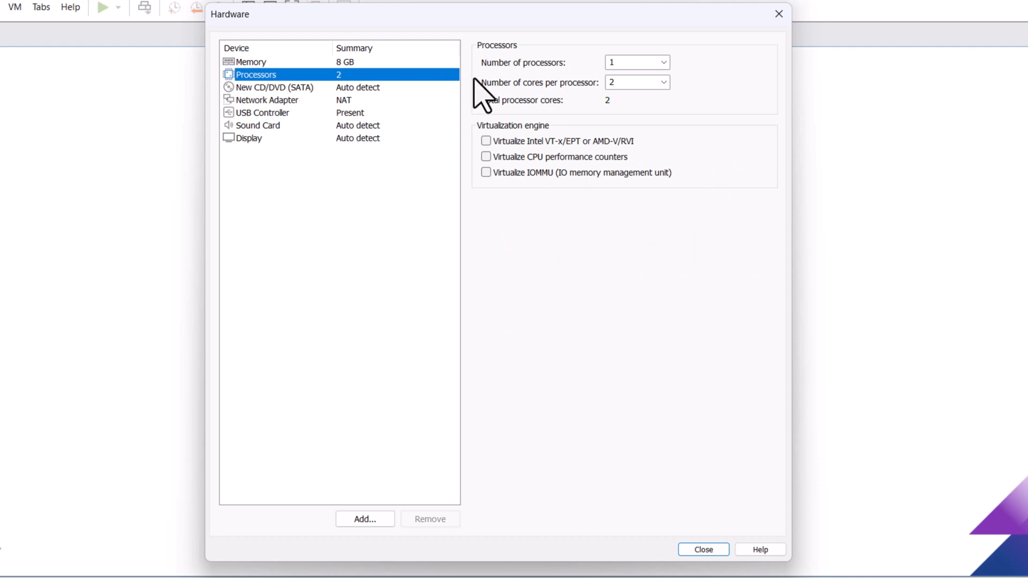
pyautogui.click(663, 82)
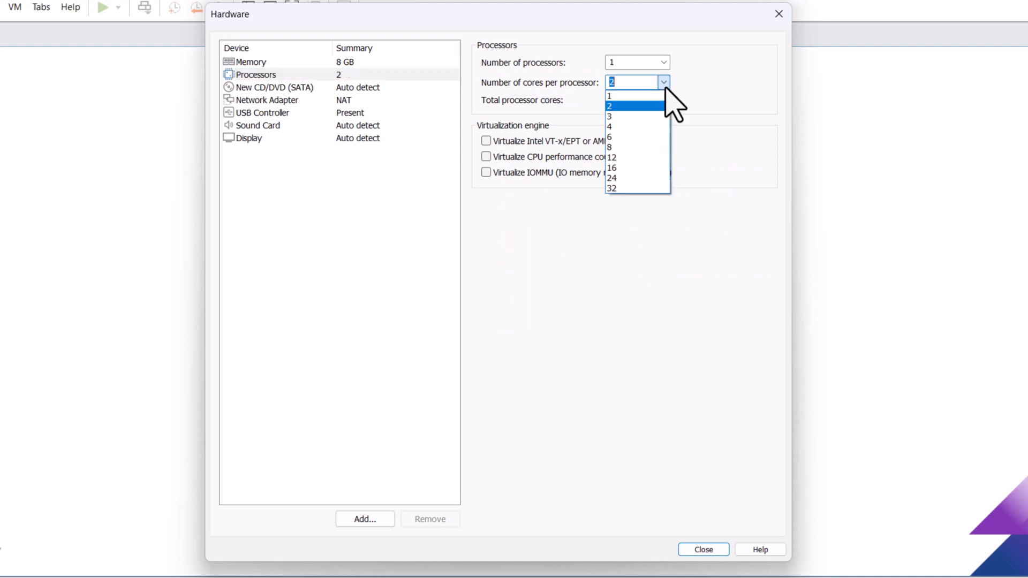
pyautogui.click(609, 127)
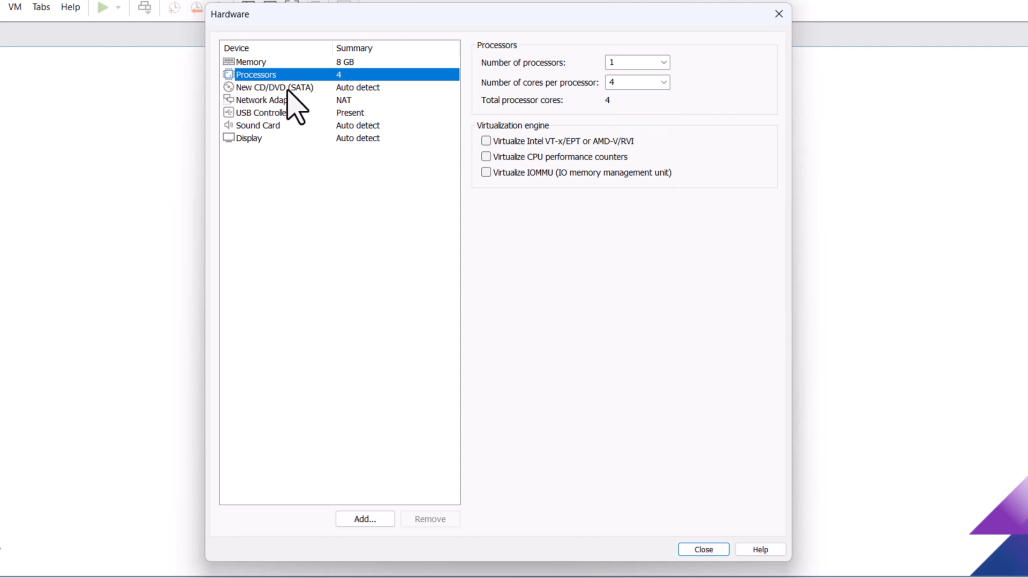
pyautogui.click(275, 87)
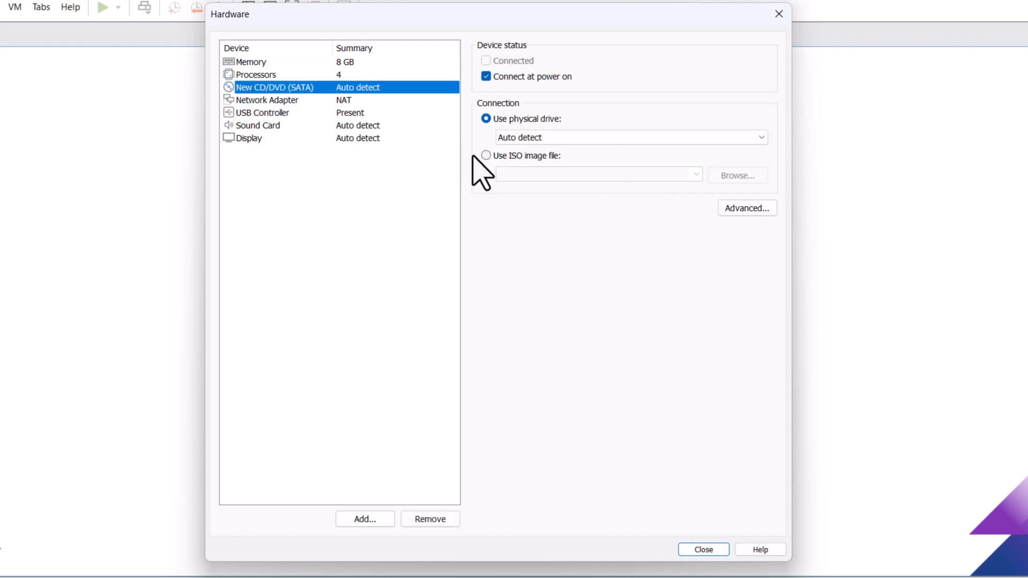
# Point the CD/DVD drive at the macOS Sonoma.iso image and close the hardware settings.
pyautogui.click(486, 155)
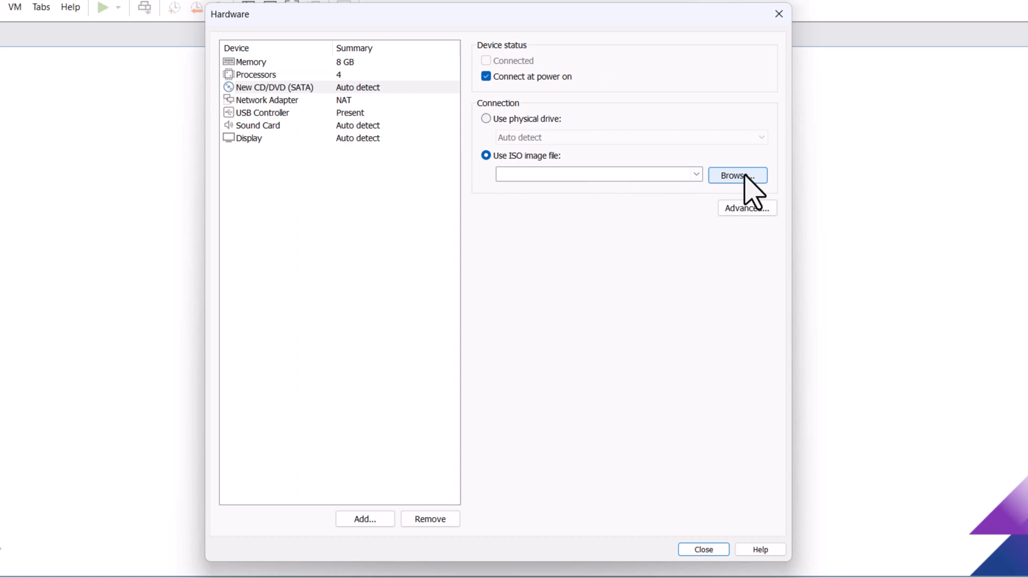
pyautogui.click(737, 175)
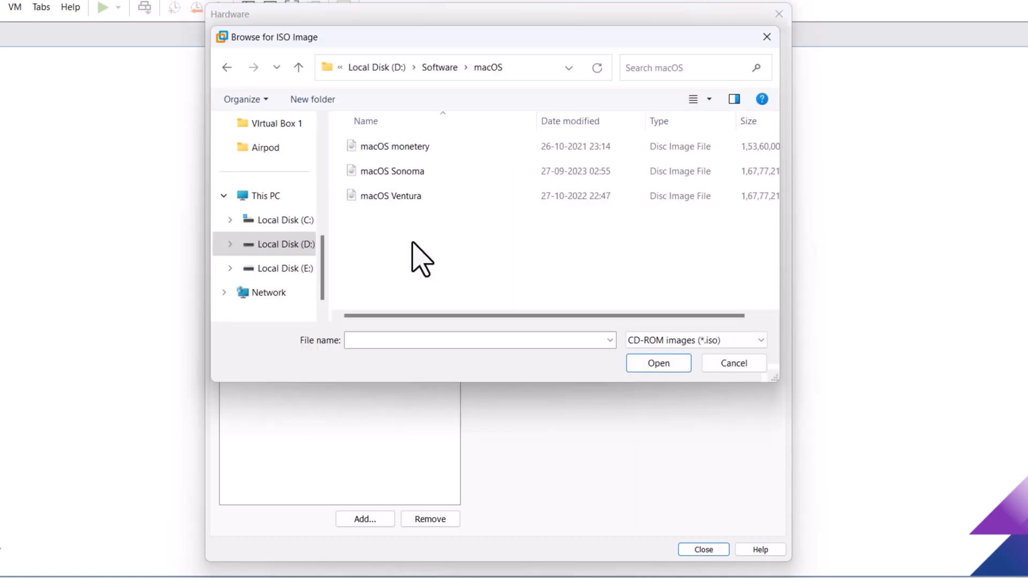
pyautogui.click(392, 172)
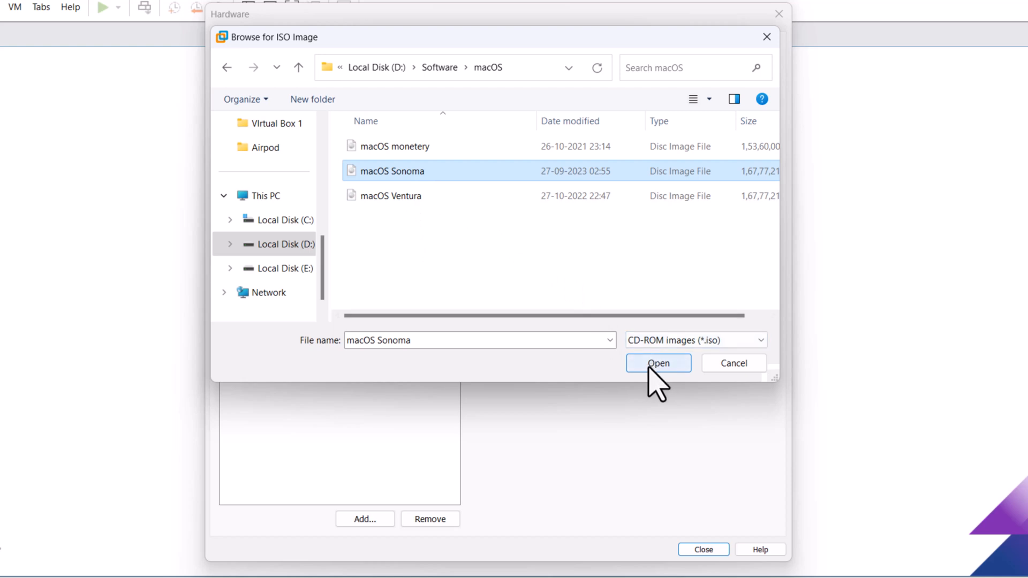
pyautogui.click(657, 363)
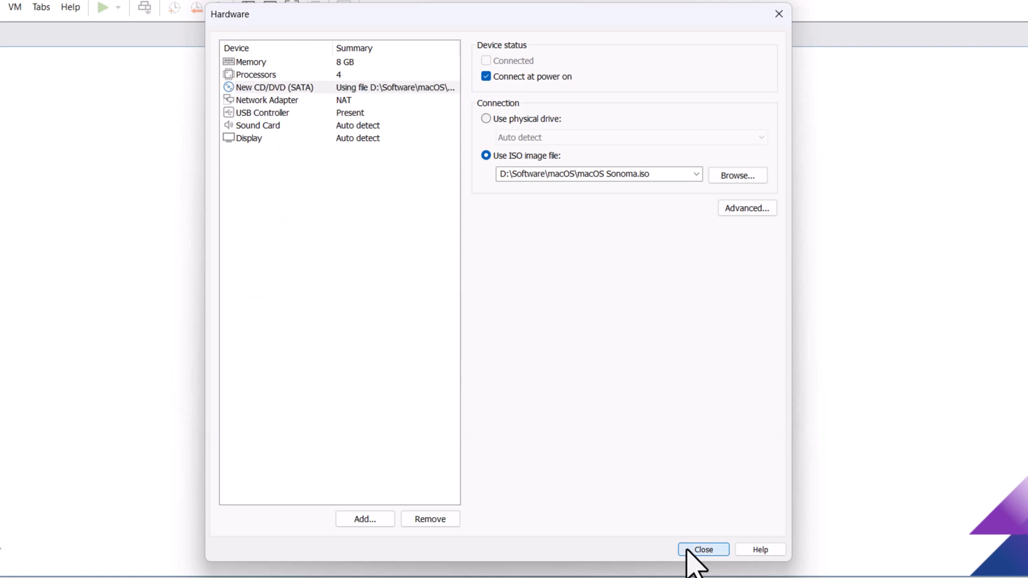
pyautogui.click(702, 549)
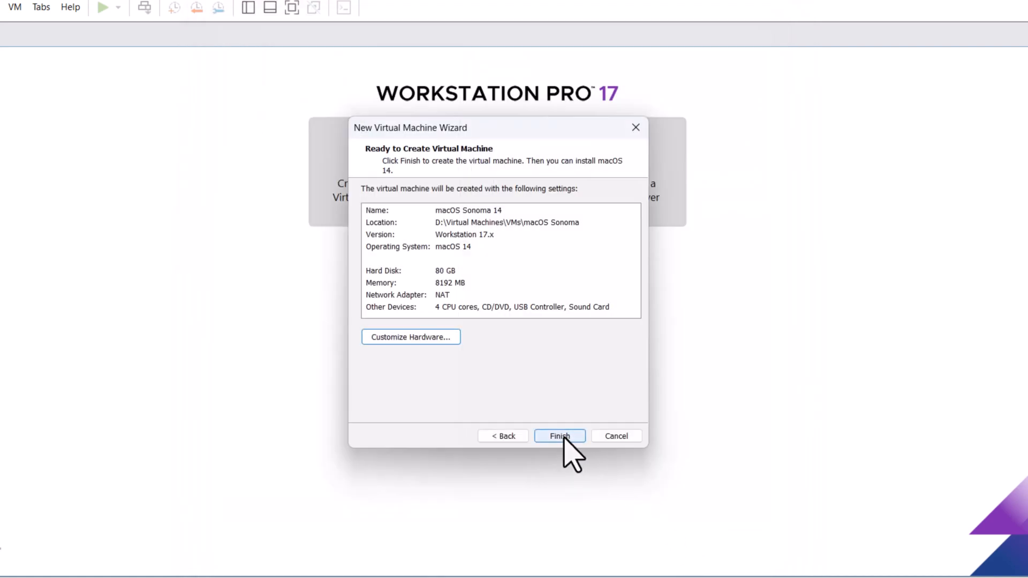
# Finish the wizard to create the powered-off macOS Sonoma 14 VM and close VMware to the desktop.
pyautogui.click(559, 436)
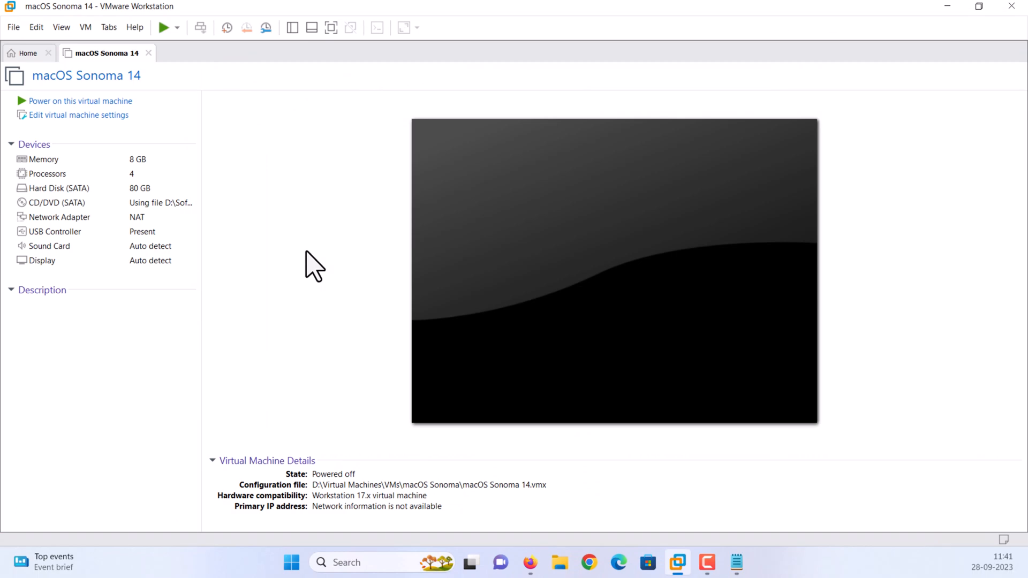
pyautogui.moveTo(469, 501)
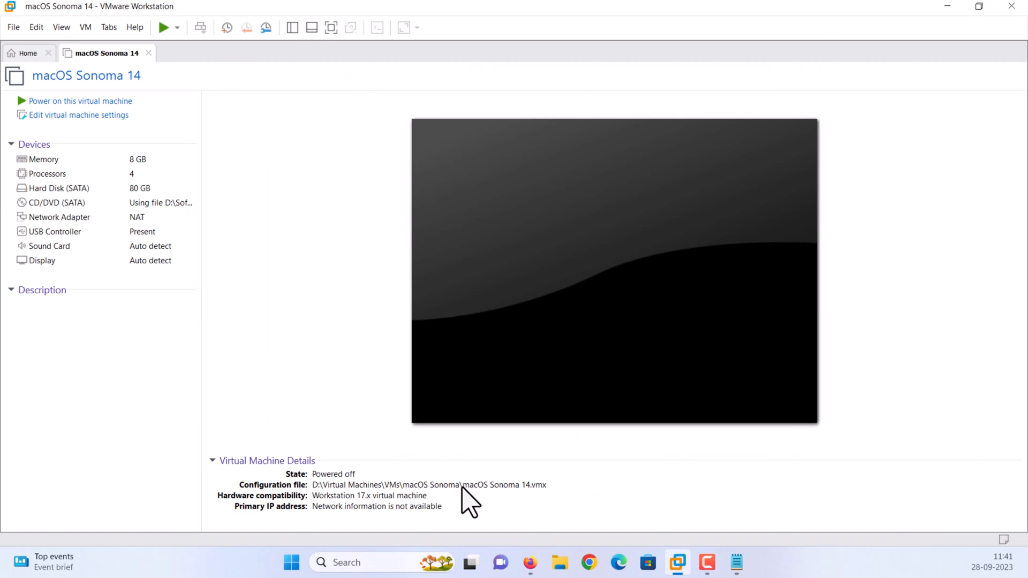
pyautogui.click(16, 302)
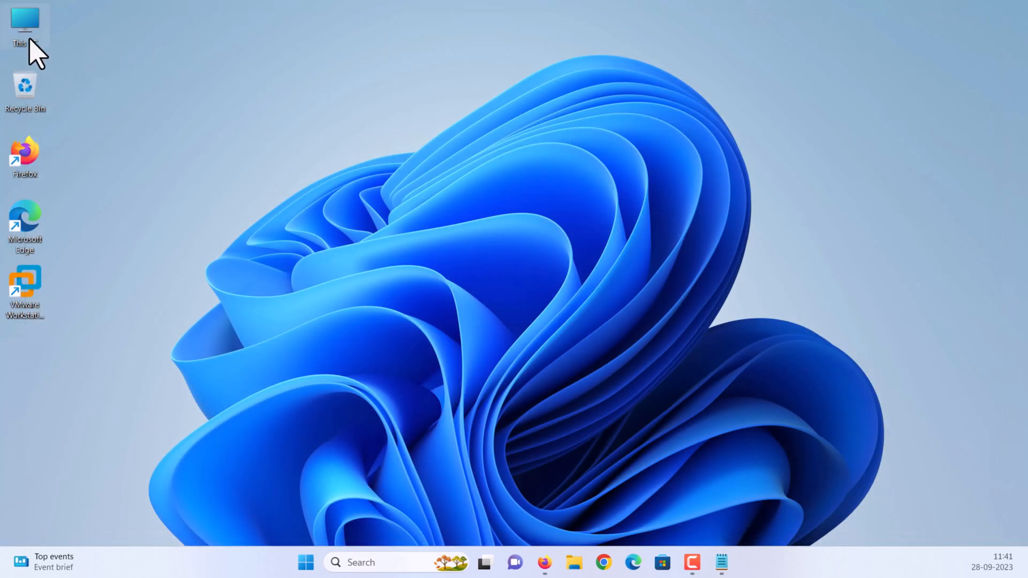
# Browse This PC to D:\Virtual Machines\VMs\macOS Sonoma and open the VMX file with Notepad.
pyautogui.doubleClick(25, 19)
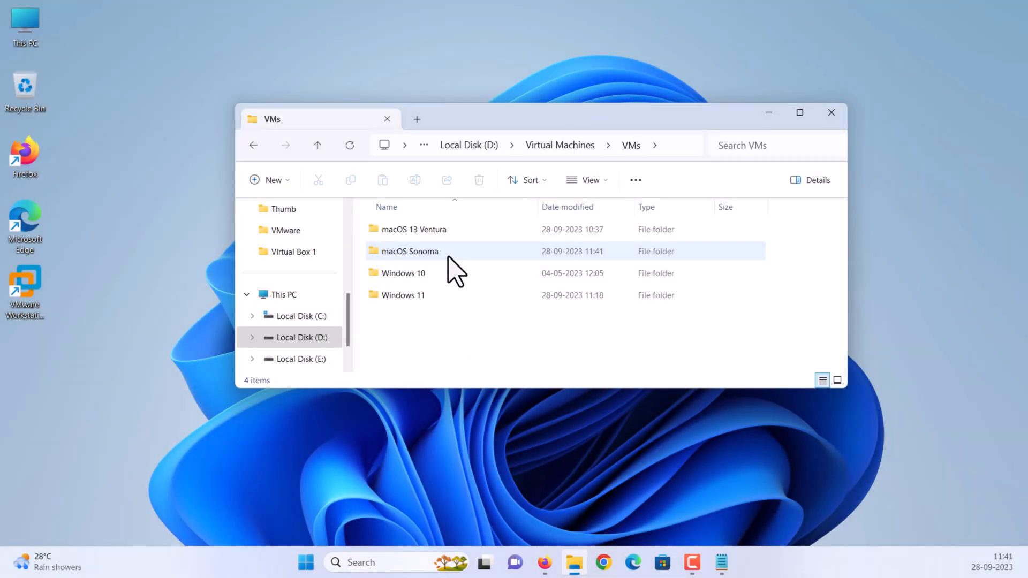
pyautogui.doubleClick(409, 251)
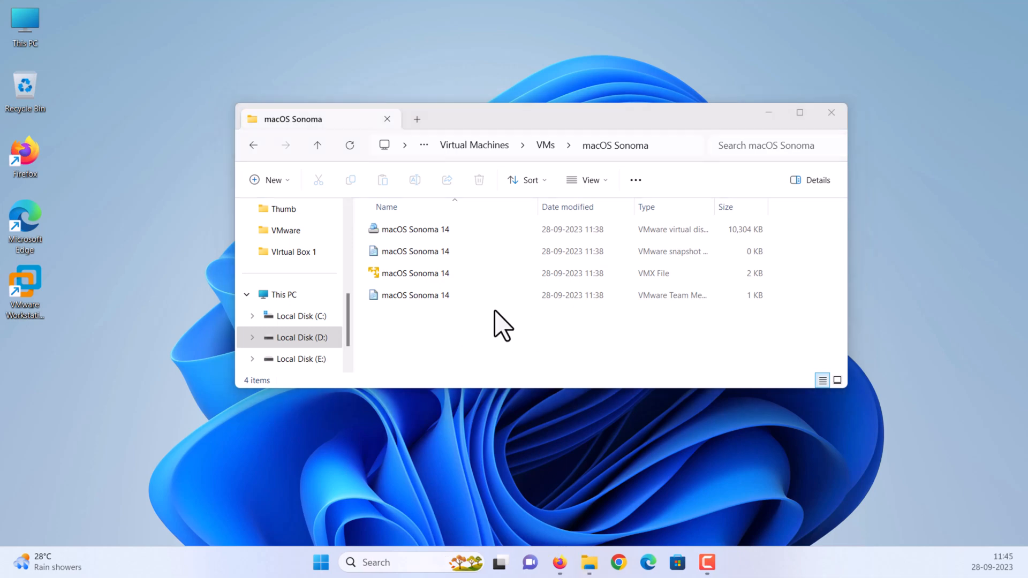
pyautogui.rightClick(416, 273)
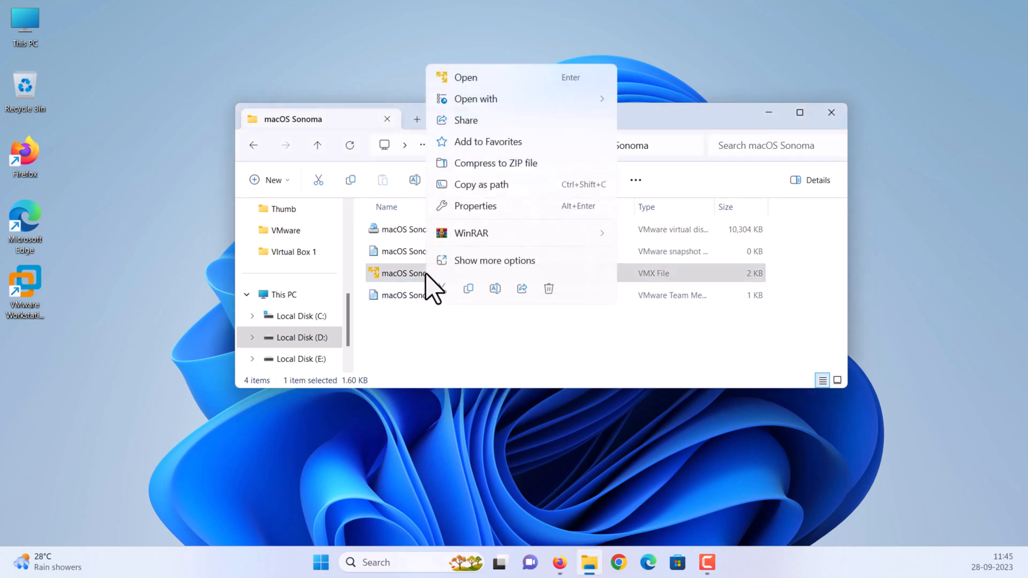
pyautogui.click(475, 98)
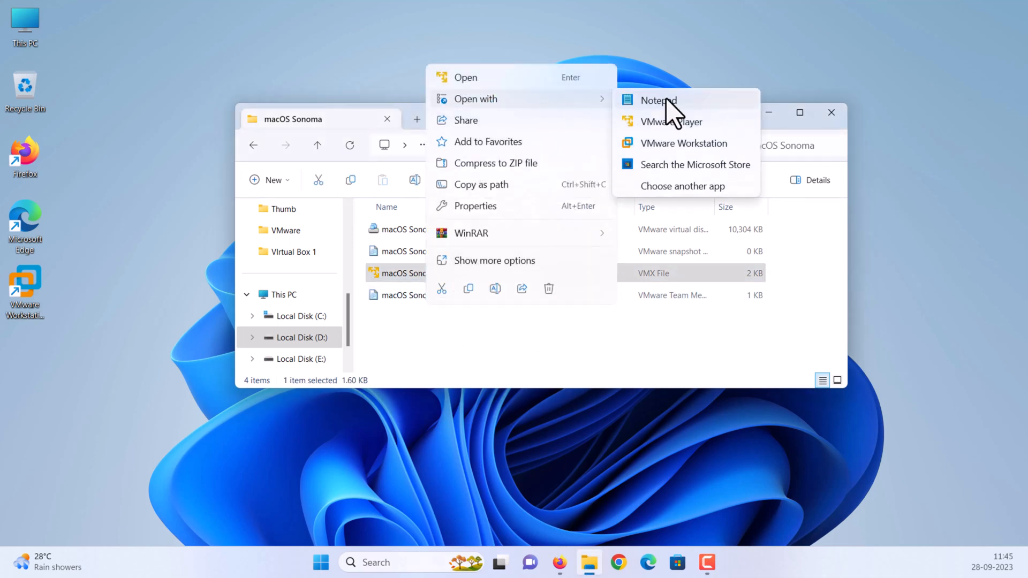
pyautogui.click(657, 100)
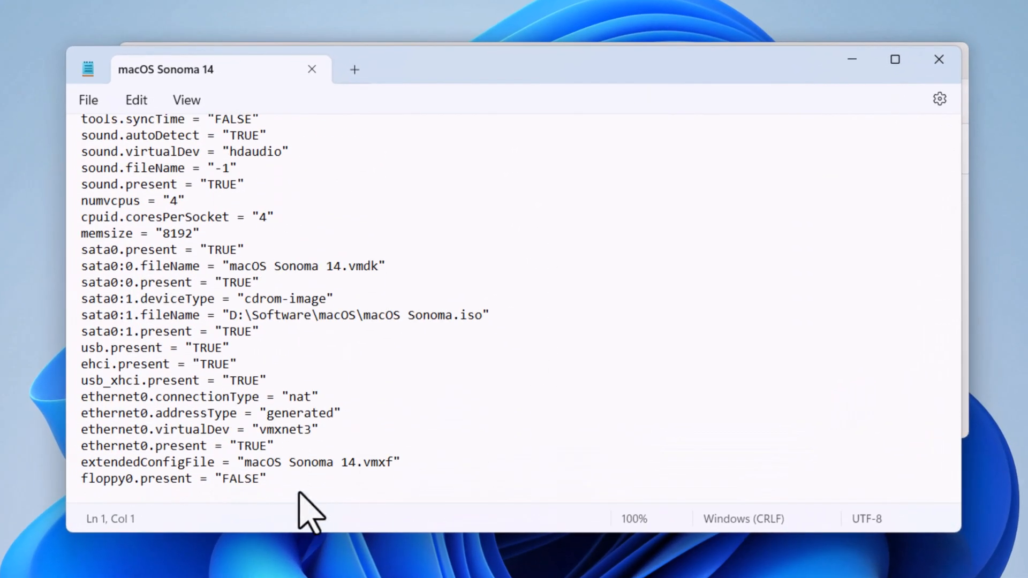
# Append smc.version = "0" to the VMX file, save it, and close Notepad and File Explorer.
pyautogui.write('smc.version = "0"')
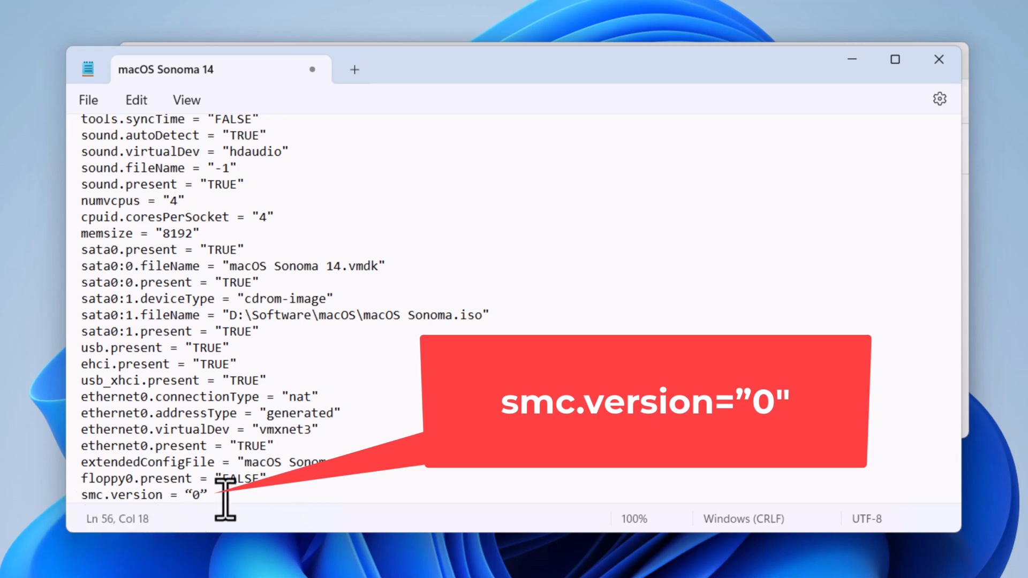
pyautogui.click(88, 99)
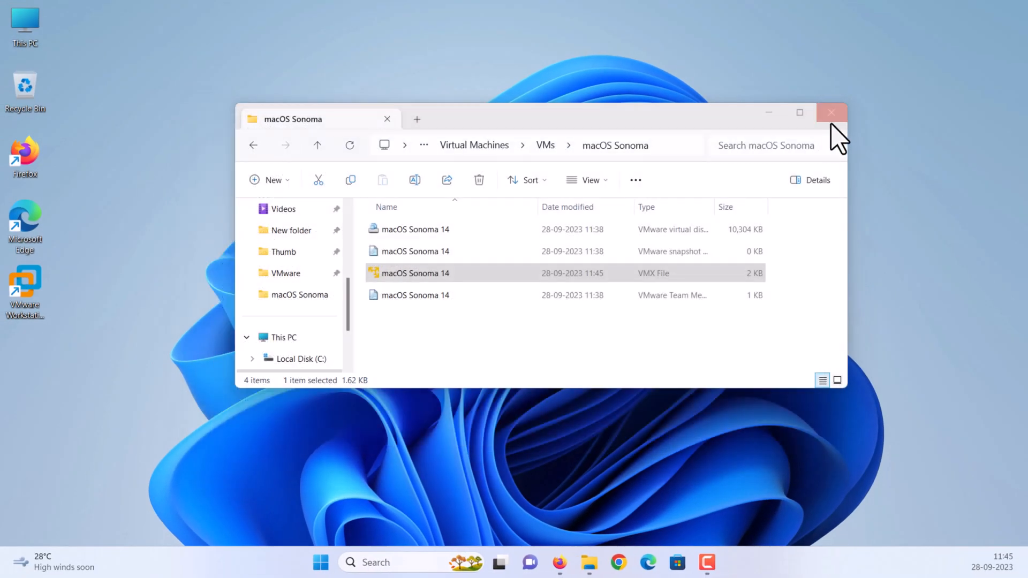
pyautogui.click(832, 113)
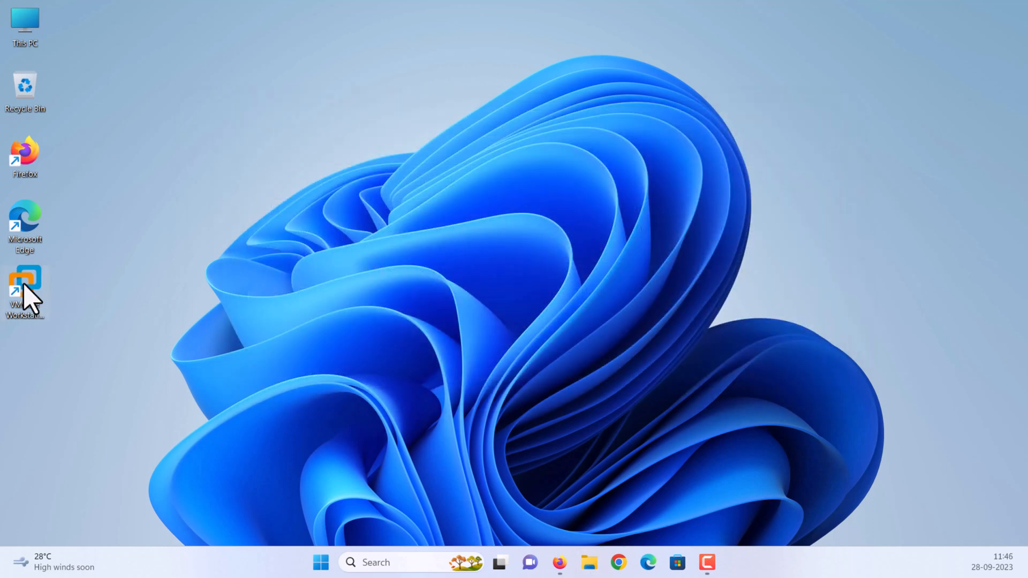
# Relaunch VMware Workstation from the desktop shortcut and power on the macOS Sonoma 14 VM.
pyautogui.doubleClick(25, 288)
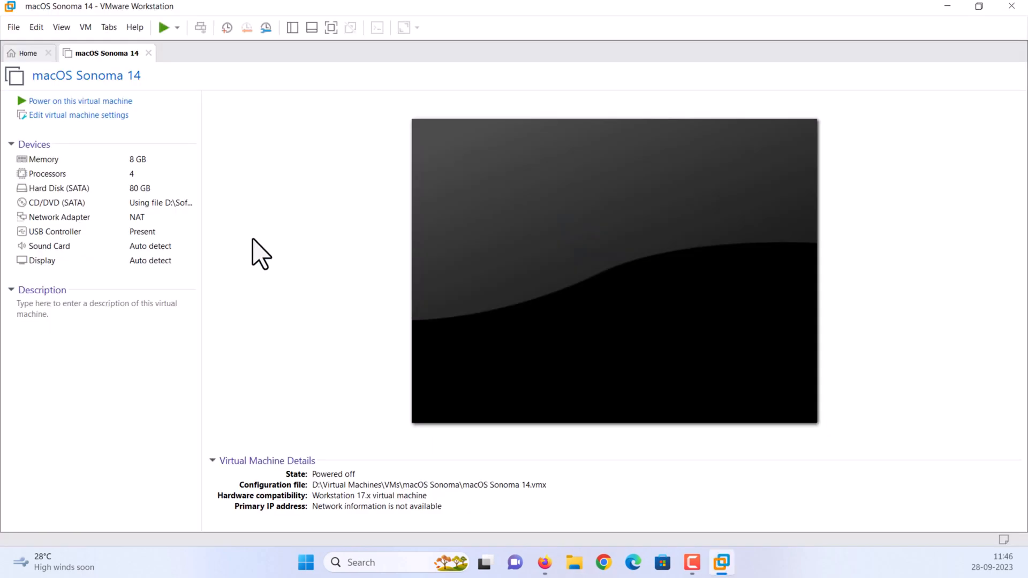
pyautogui.moveTo(98, 108)
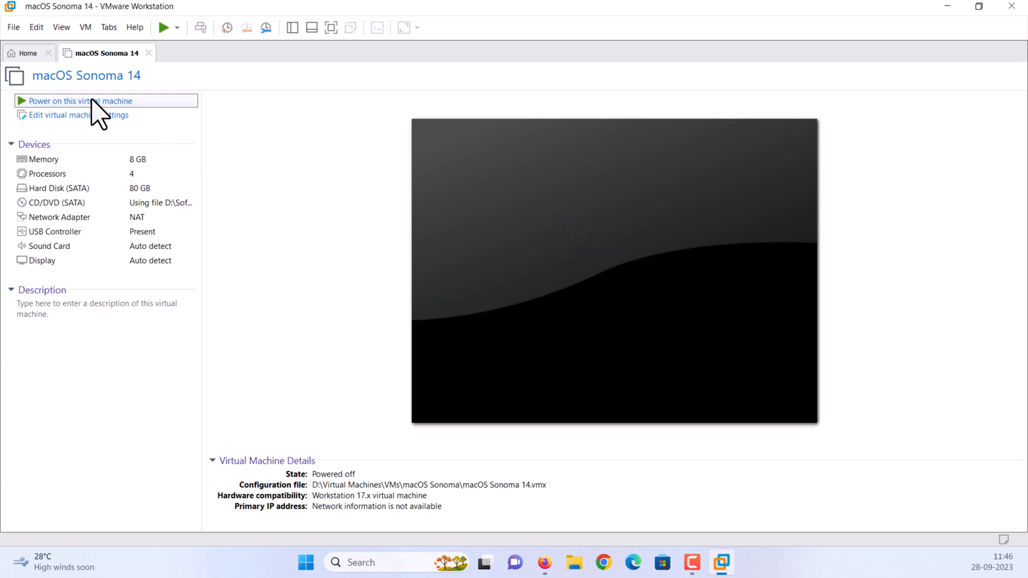
pyautogui.click(80, 101)
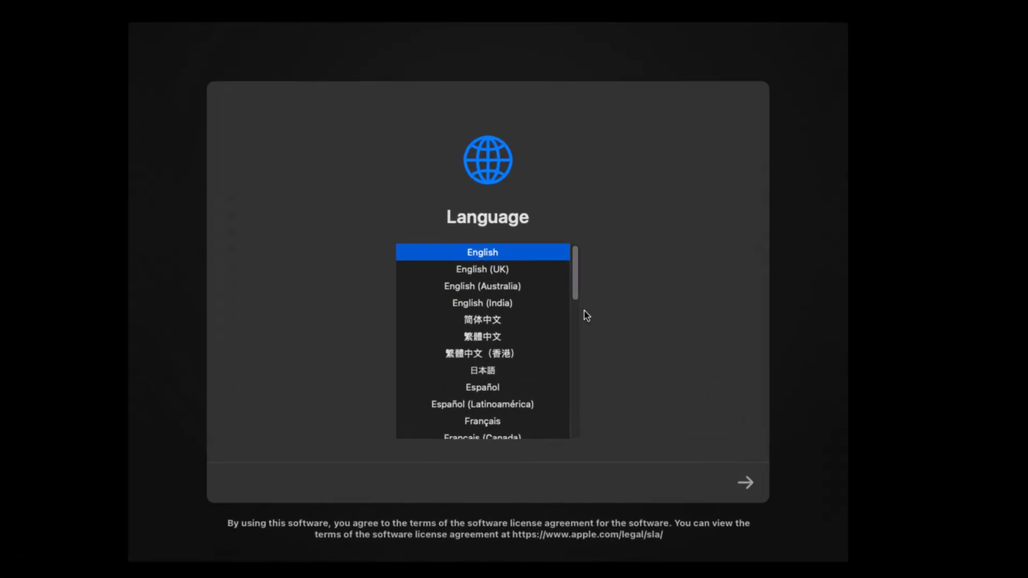
# Confirm English on the Language screen to reach the macOS Recovery utilities.
pyautogui.click(745, 483)
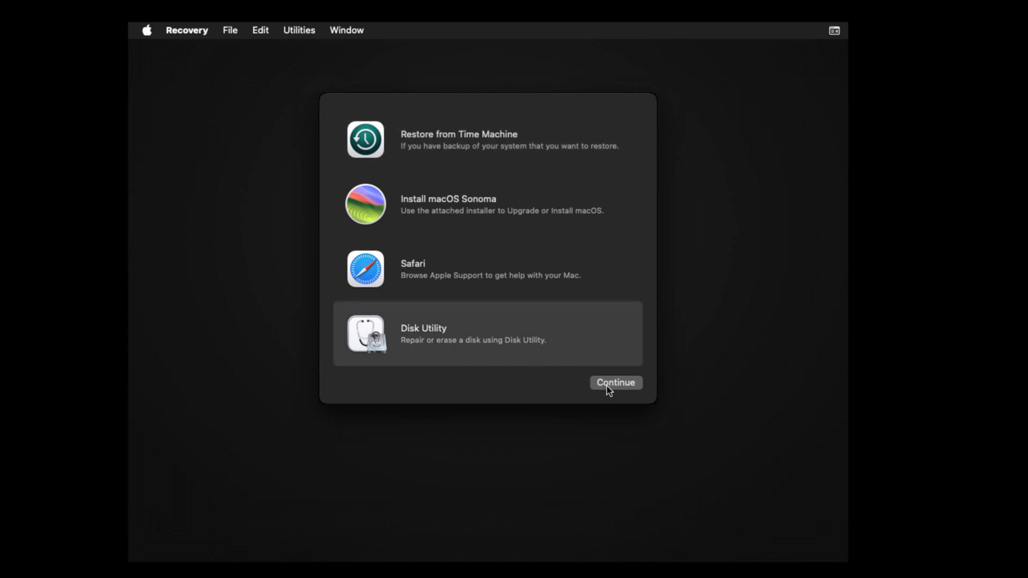
# Enter Disk Utility, select the VMware Virtual SATA Hard Drive and start Erase.
pyautogui.click(615, 382)
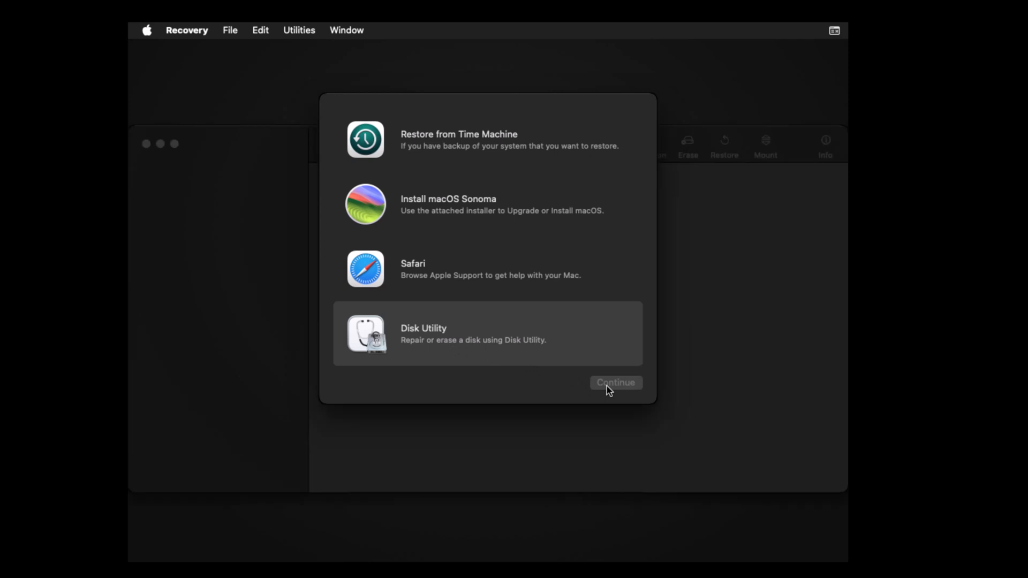
pyautogui.click(615, 382)
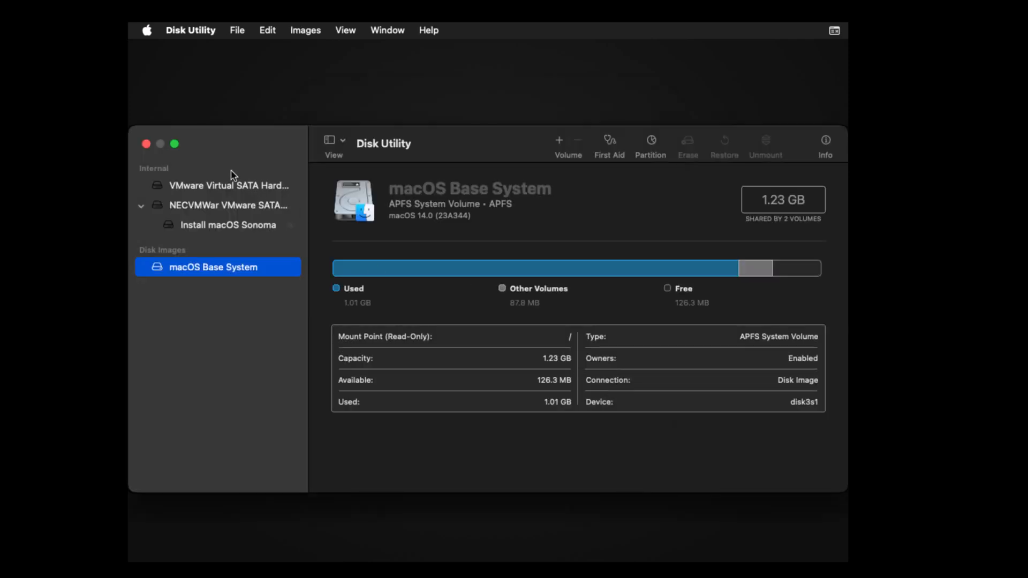
pyautogui.click(226, 185)
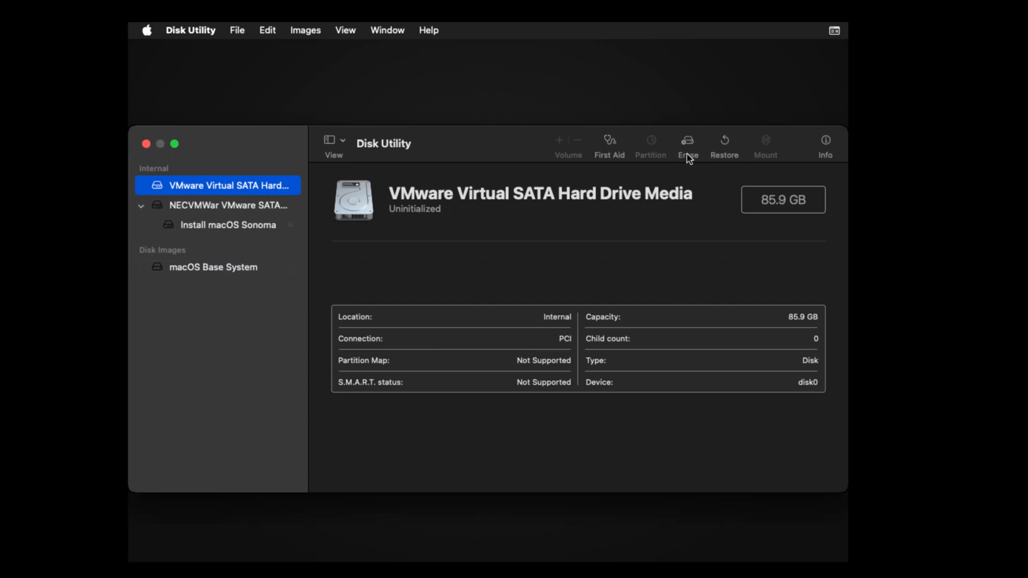
pyautogui.click(687, 139)
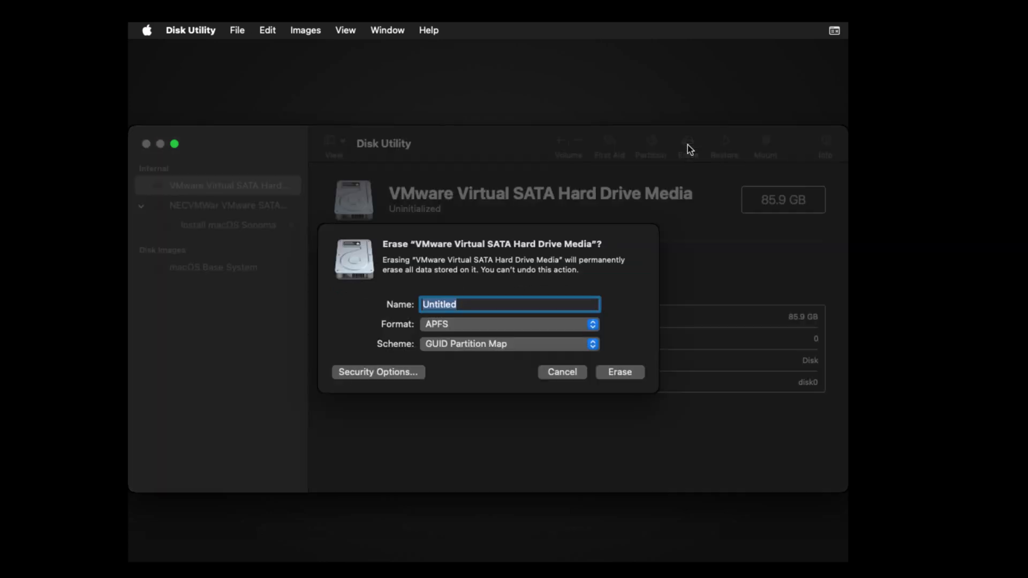
# Erase the drive as APFS volume 'macOS HDD', dismiss the report and quit Disk Utility.
pyautogui.write('macOS H')
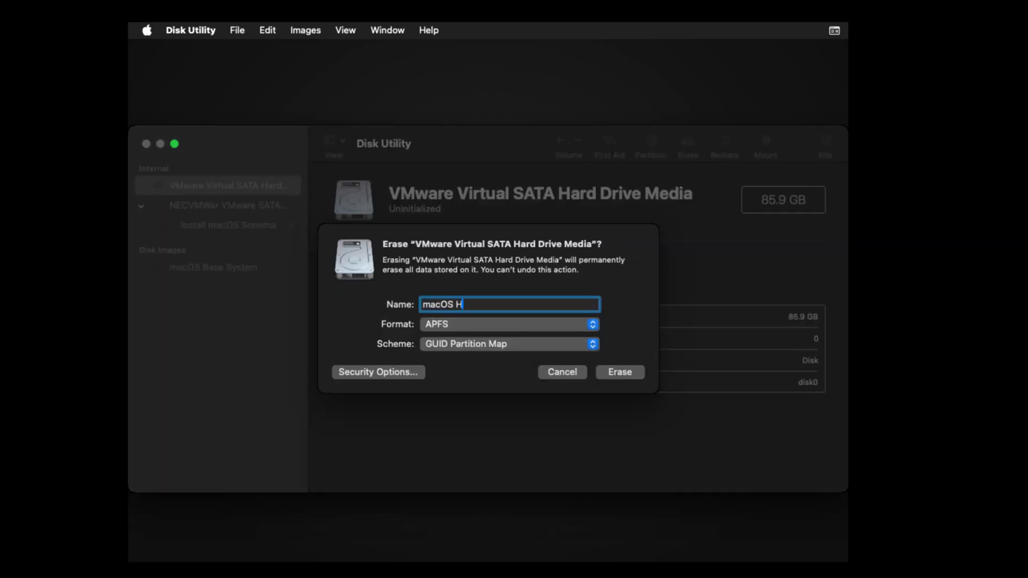
pyautogui.write('DD')
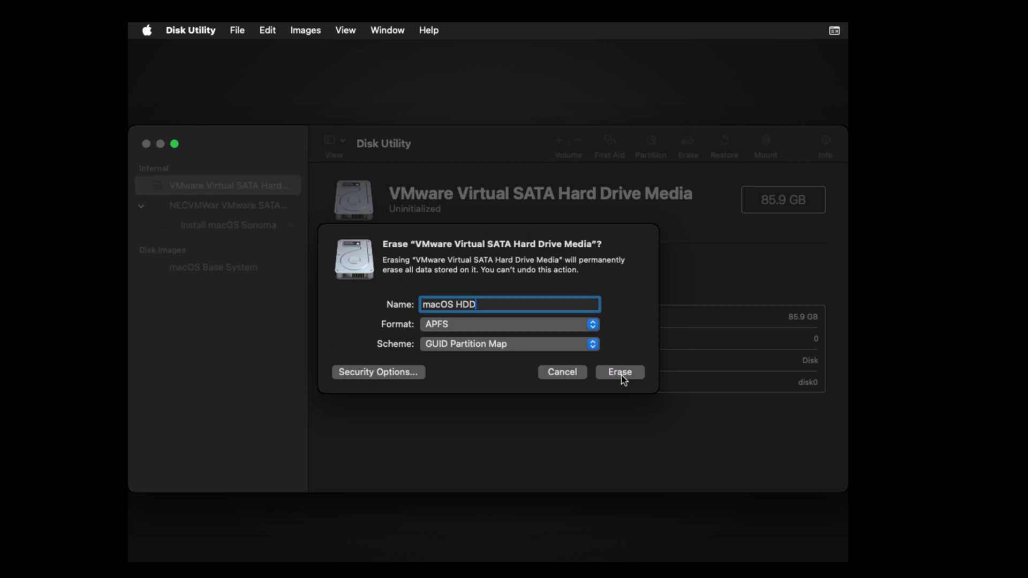
pyautogui.click(618, 372)
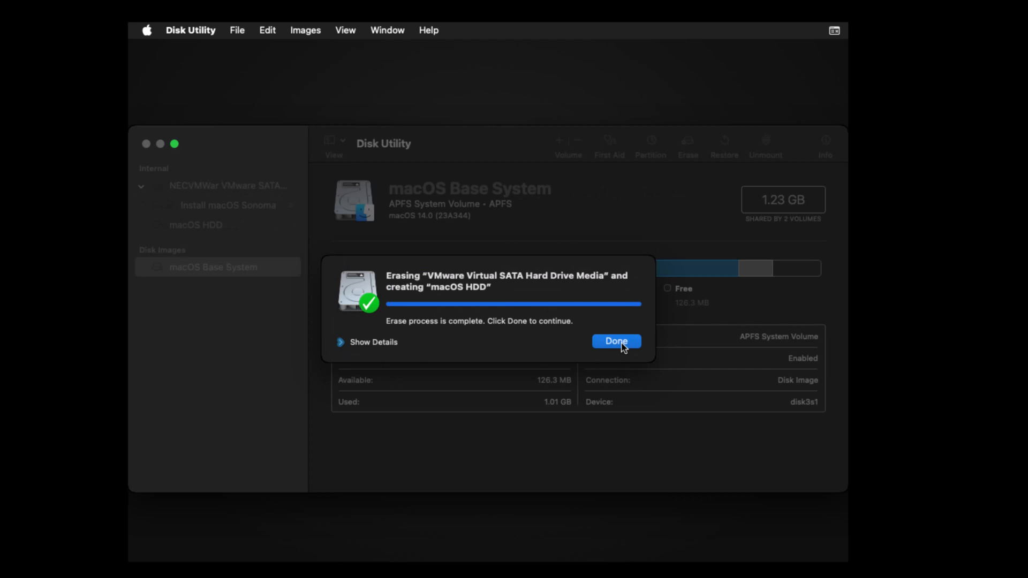
pyautogui.click(614, 340)
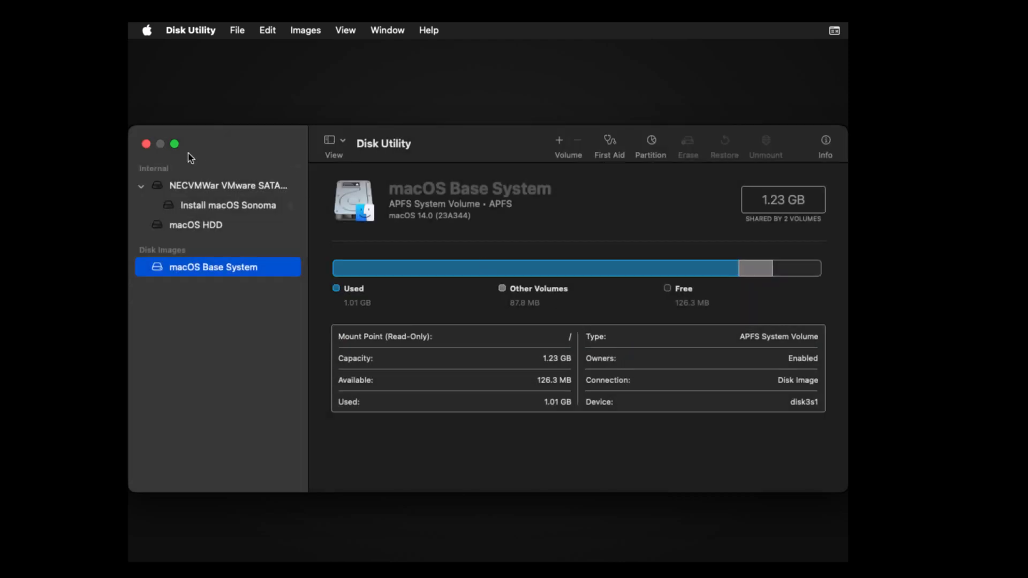
pyautogui.click(144, 144)
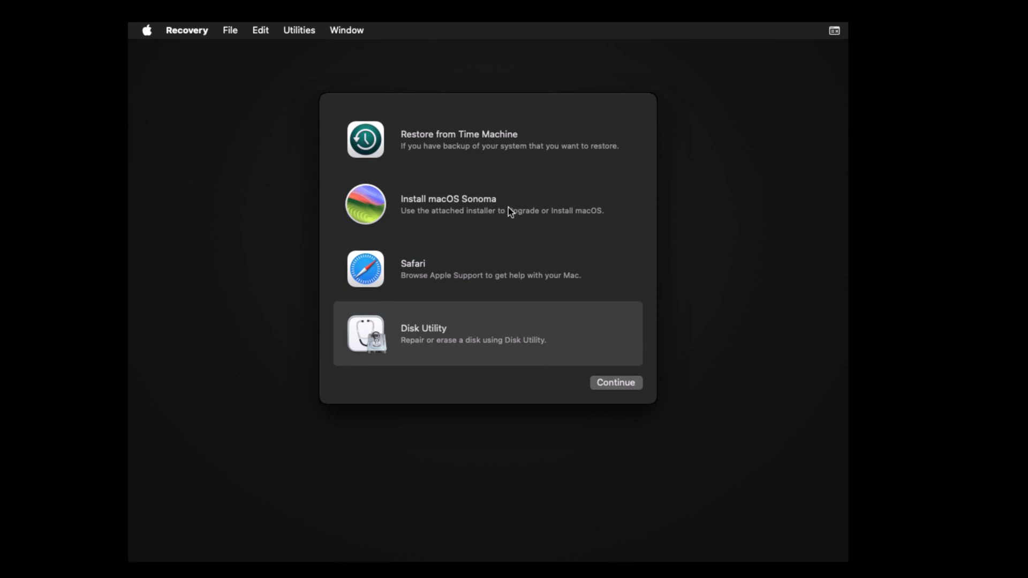
# Choose Install macOS Sonoma, agree to the license and install onto the macOS HDD disk.
pyautogui.click(487, 203)
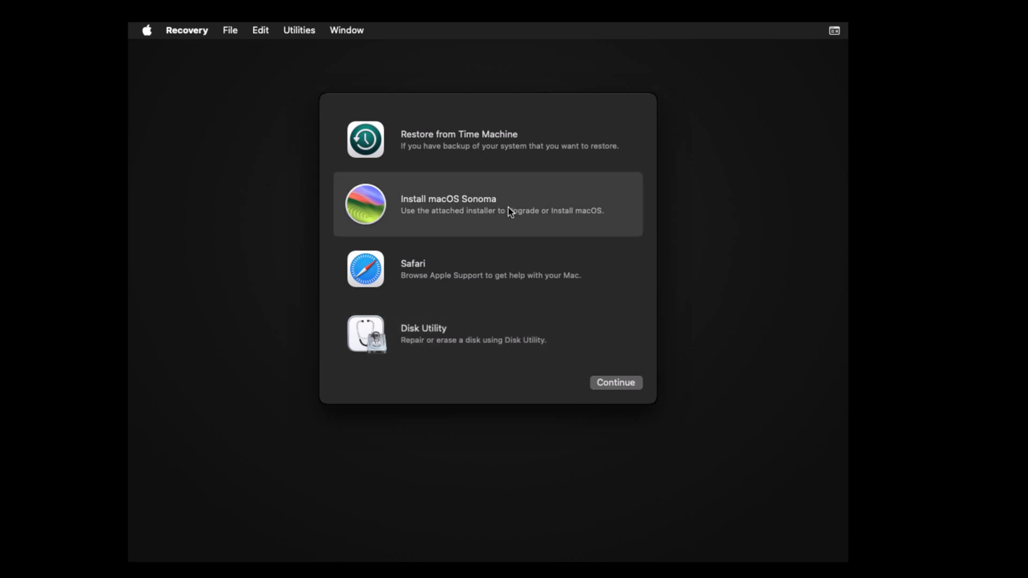
pyautogui.click(615, 382)
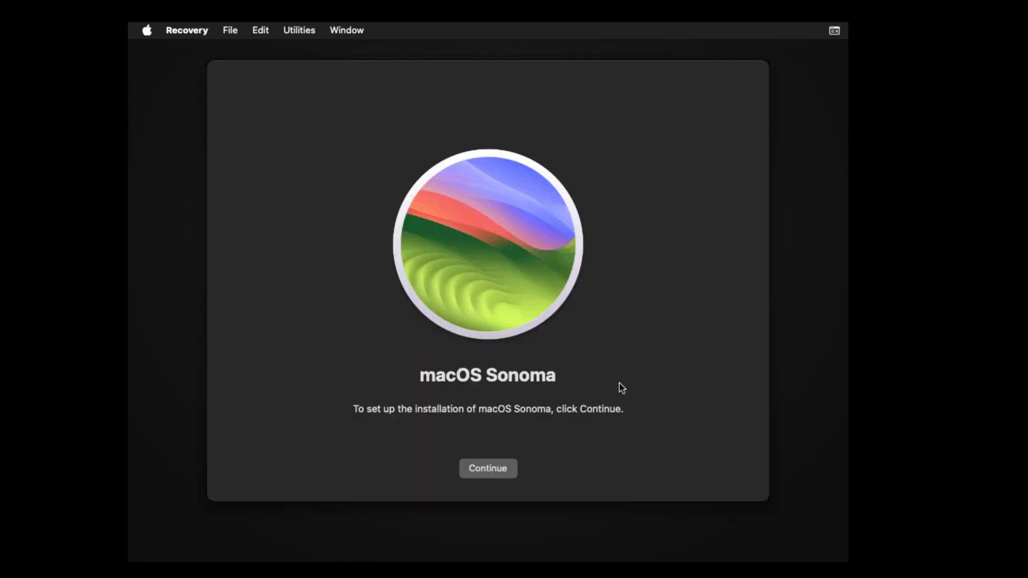
pyautogui.click(487, 468)
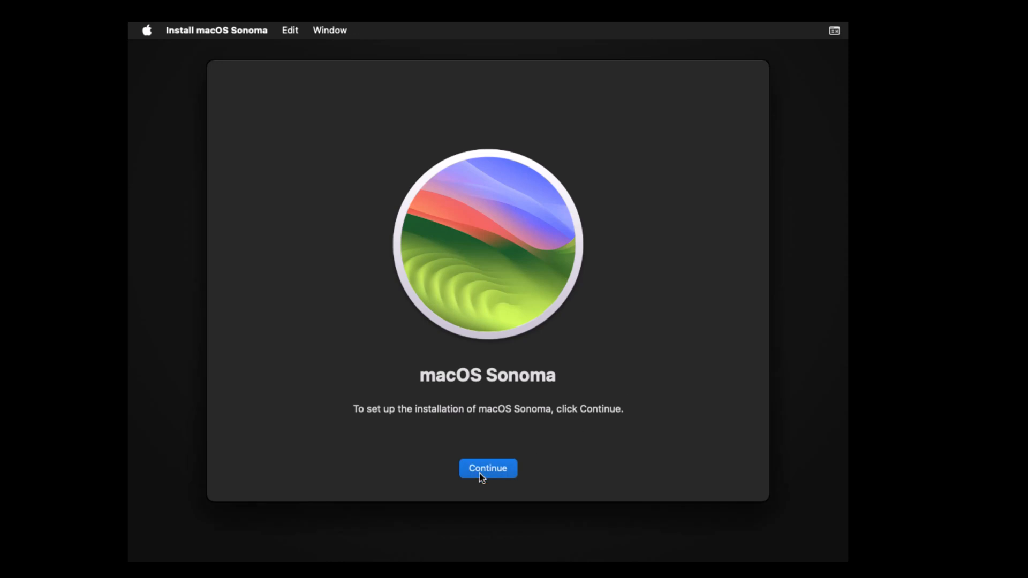
pyautogui.click(487, 468)
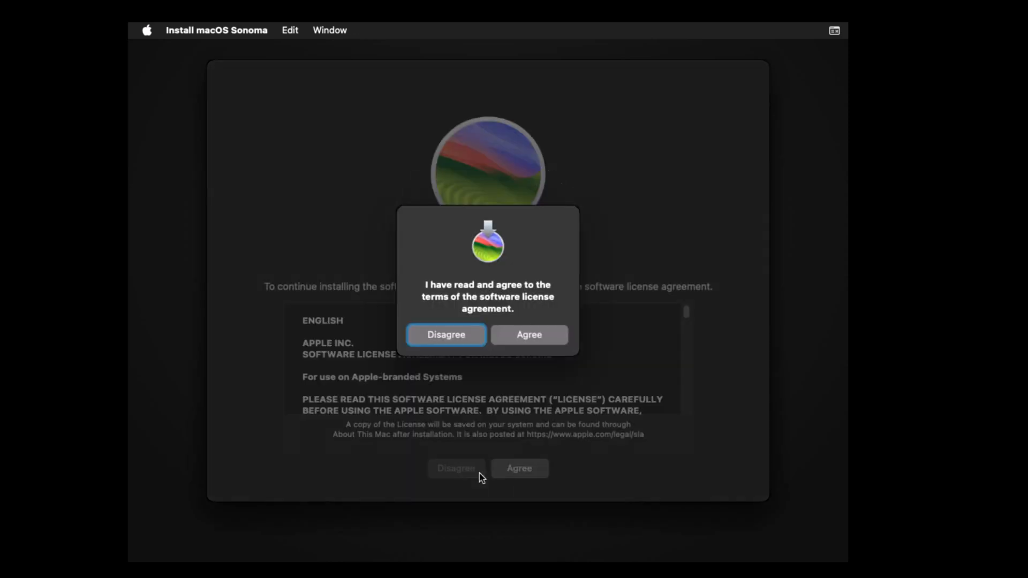
pyautogui.moveTo(548, 342)
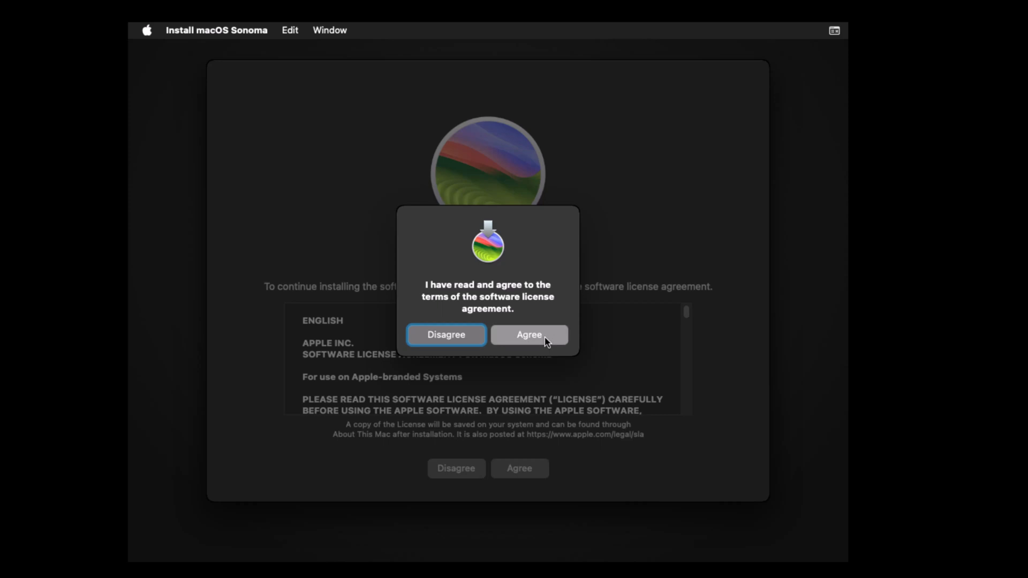
pyautogui.click(528, 334)
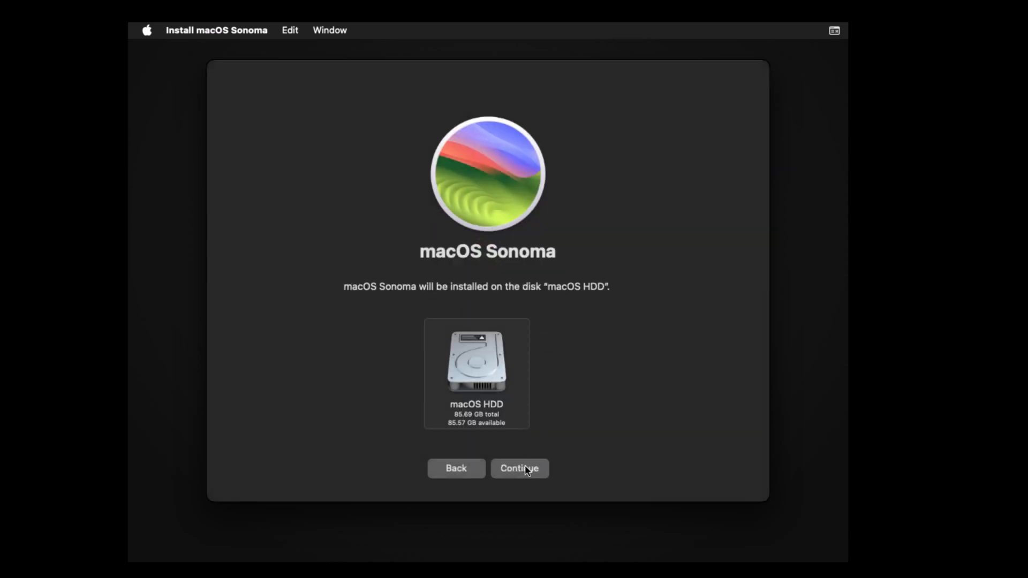
pyautogui.click(519, 468)
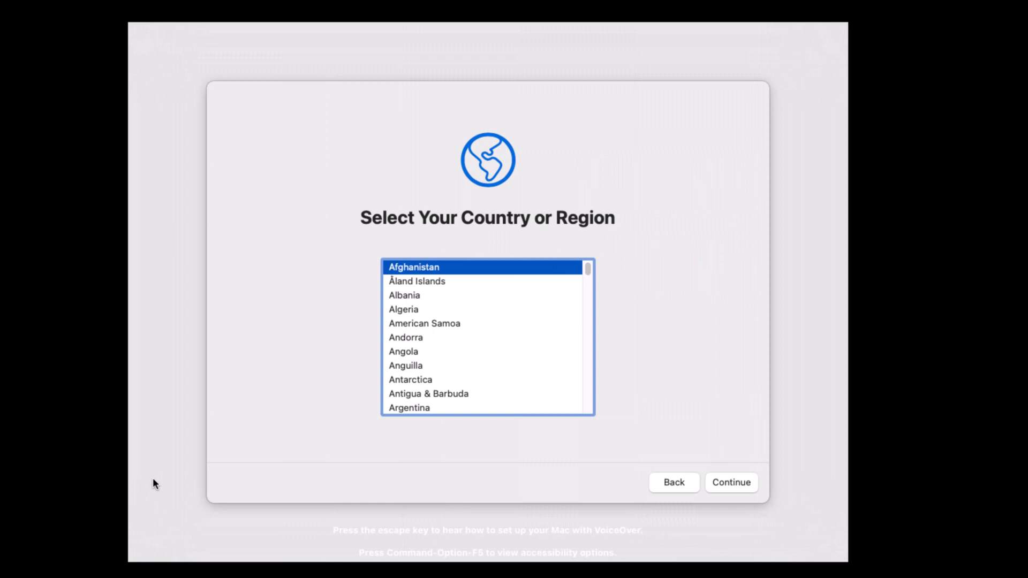
pyautogui.moveTo(592, 235)
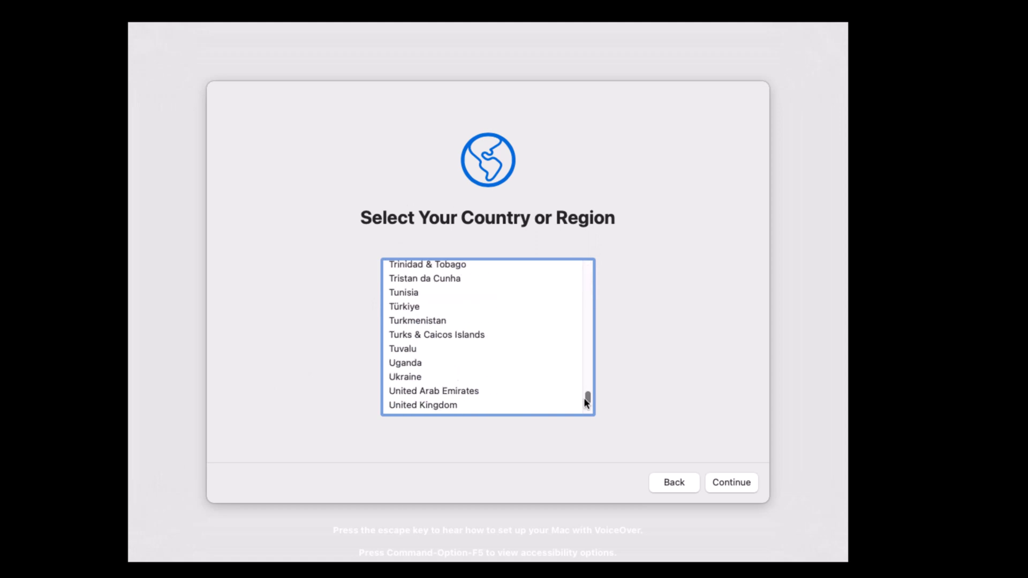
# Select United States, keep default languages, skip Accessibility and pass the privacy notice.
pyautogui.click(419, 401)
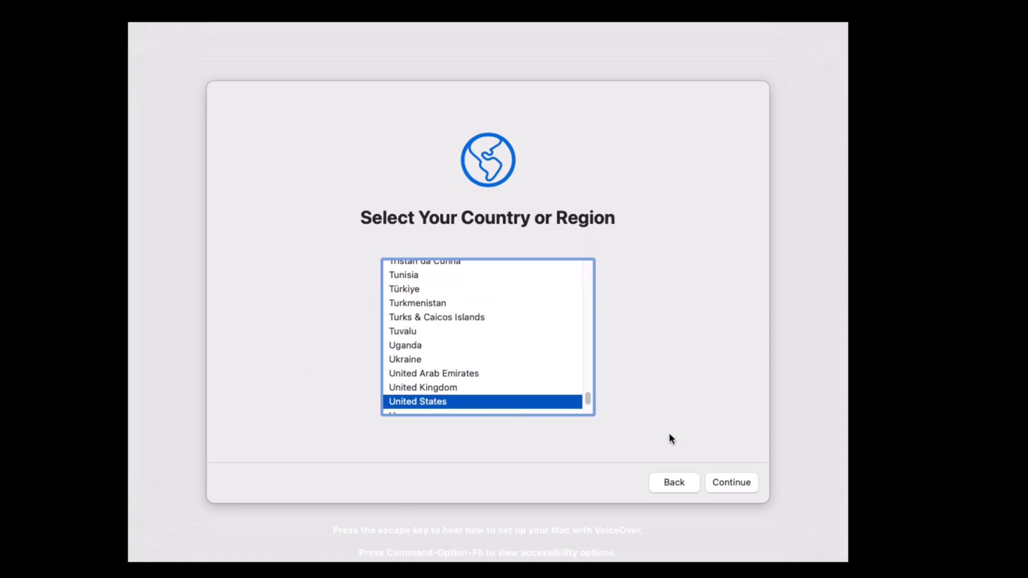
pyautogui.click(731, 482)
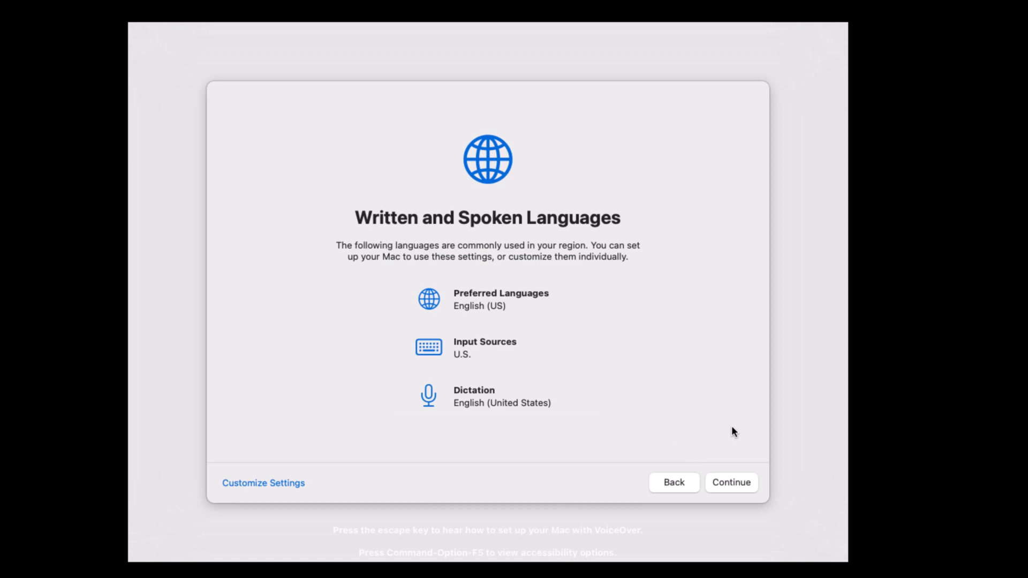
pyautogui.moveTo(726, 475)
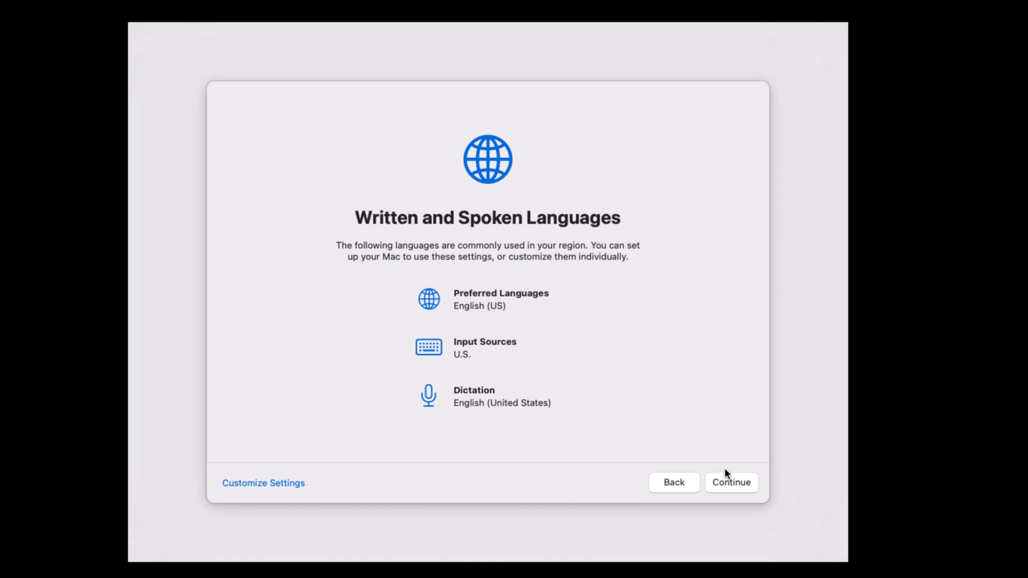
pyautogui.click(730, 483)
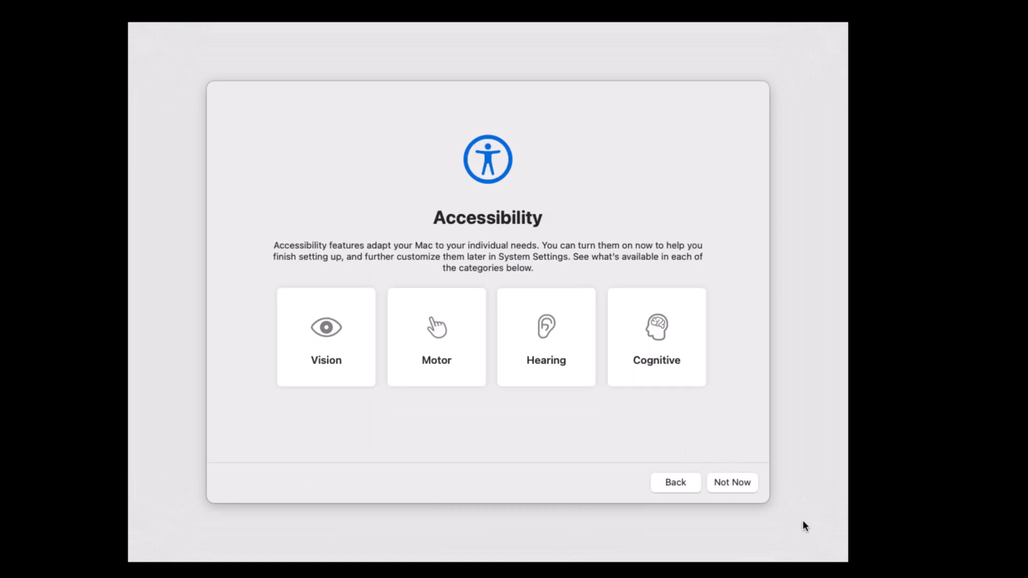
pyautogui.click(731, 483)
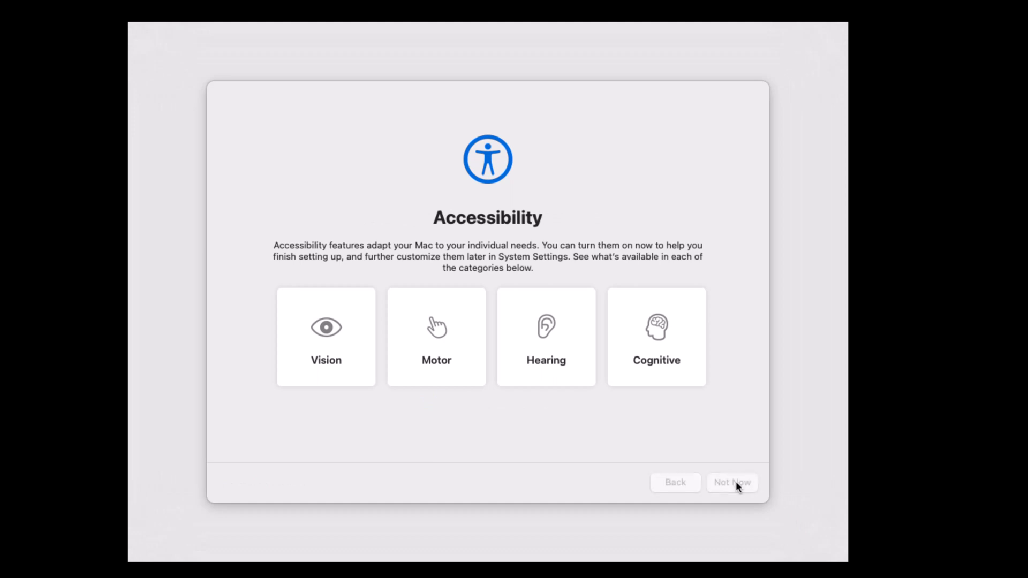
pyautogui.click(732, 483)
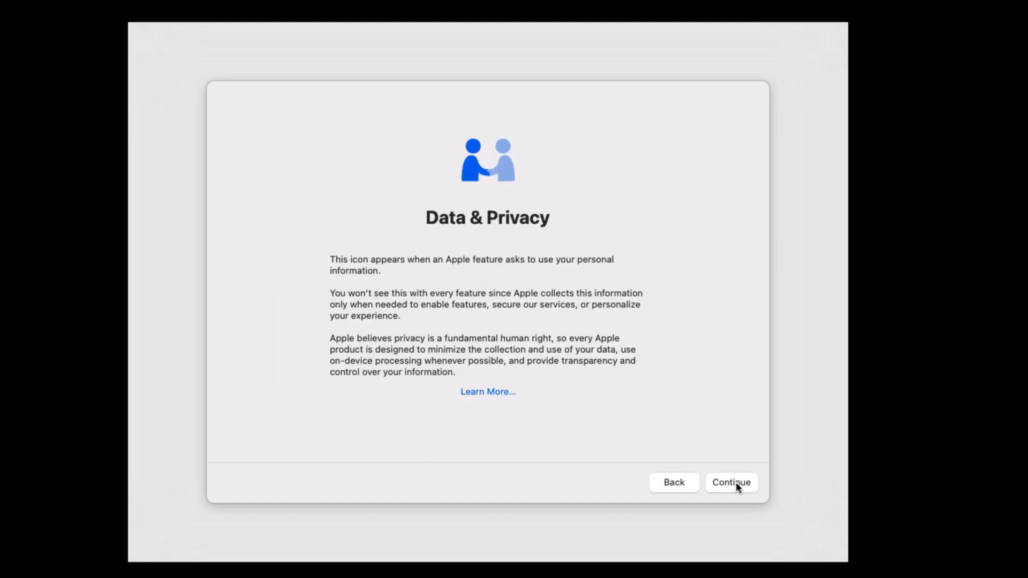
pyautogui.click(731, 483)
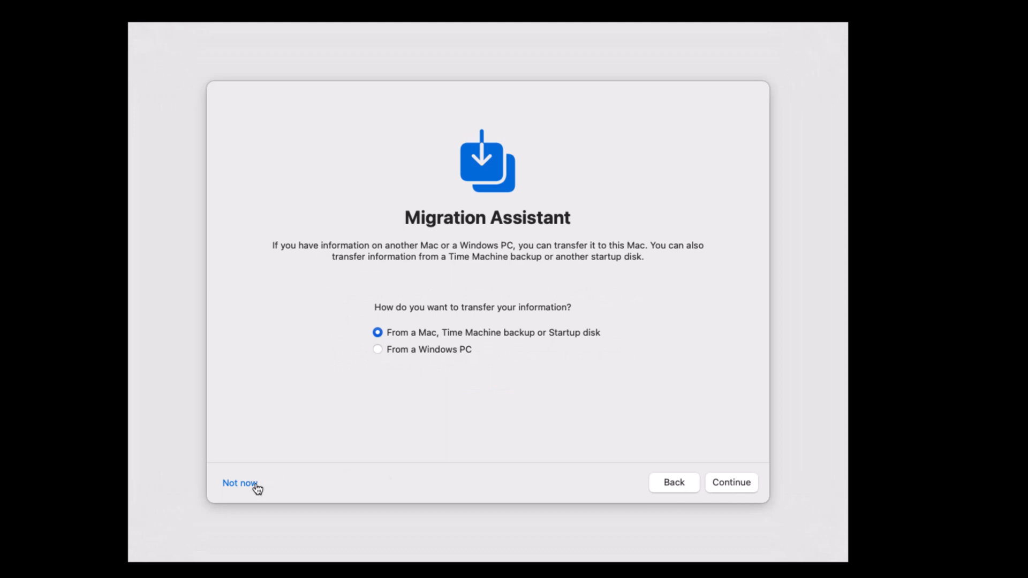
# Skip Migration Assistant and Apple ID sign-in, then agree to the macOS terms and conditions.
pyautogui.click(237, 483)
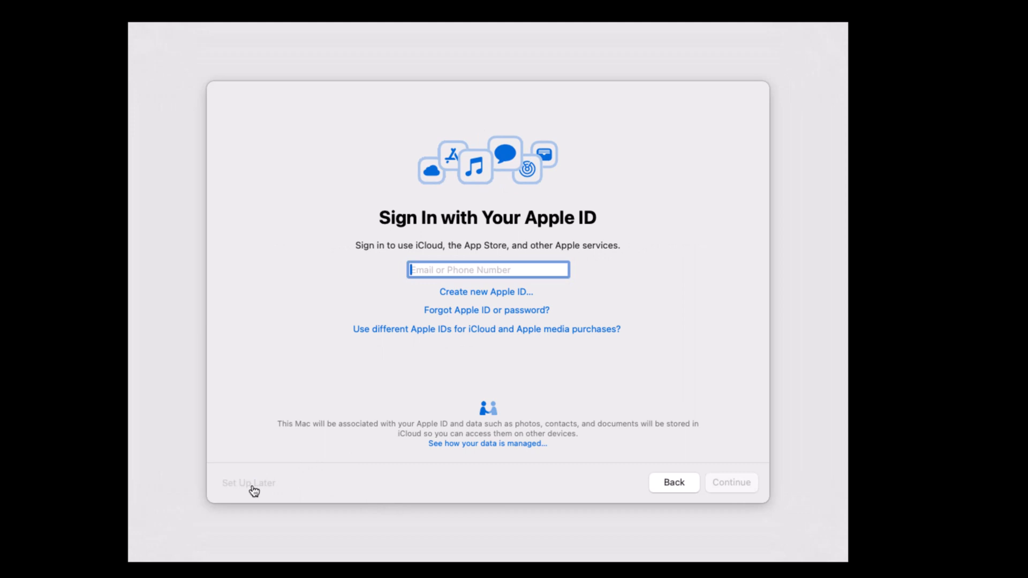
pyautogui.click(249, 483)
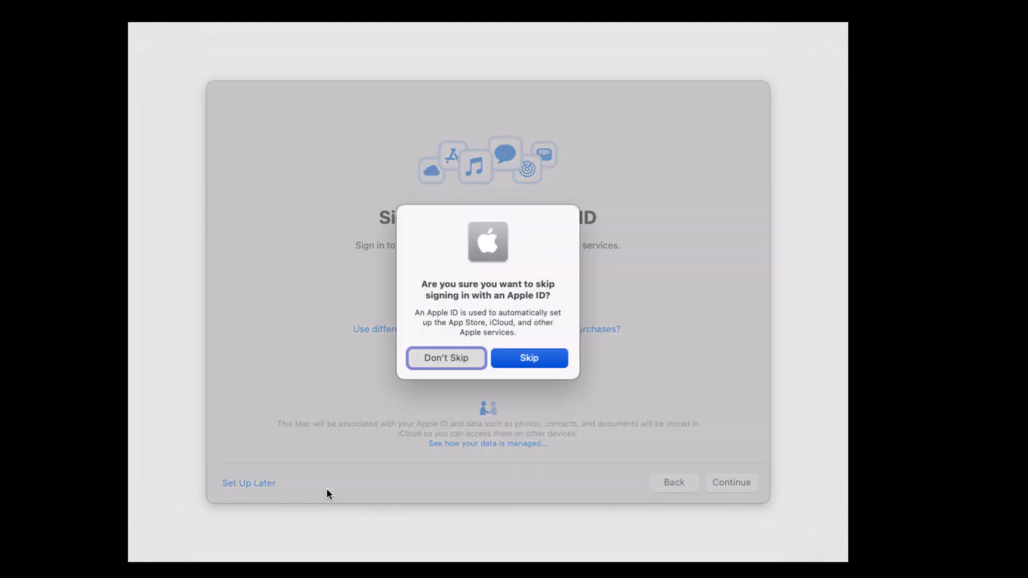
pyautogui.click(528, 358)
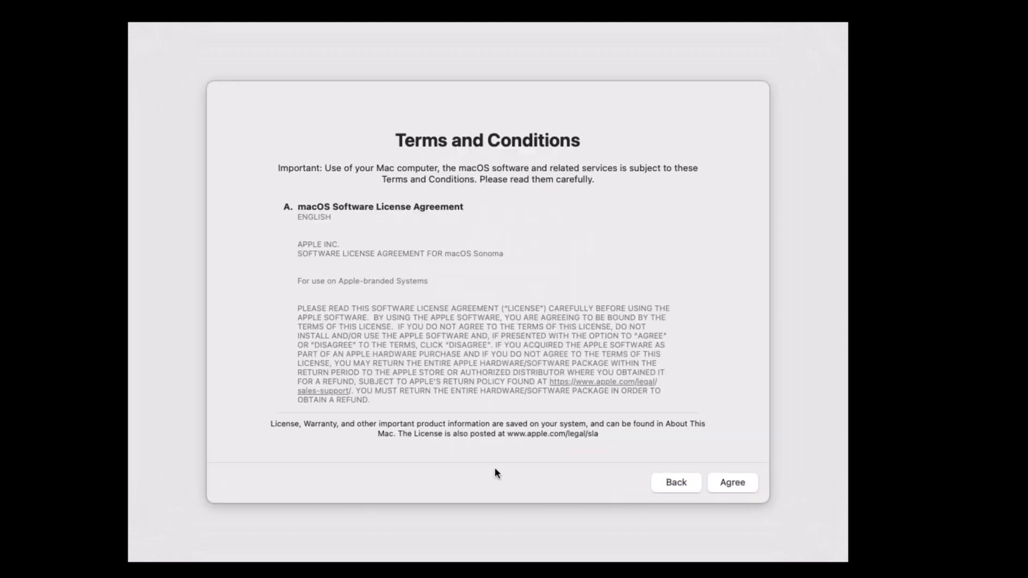
pyautogui.click(731, 482)
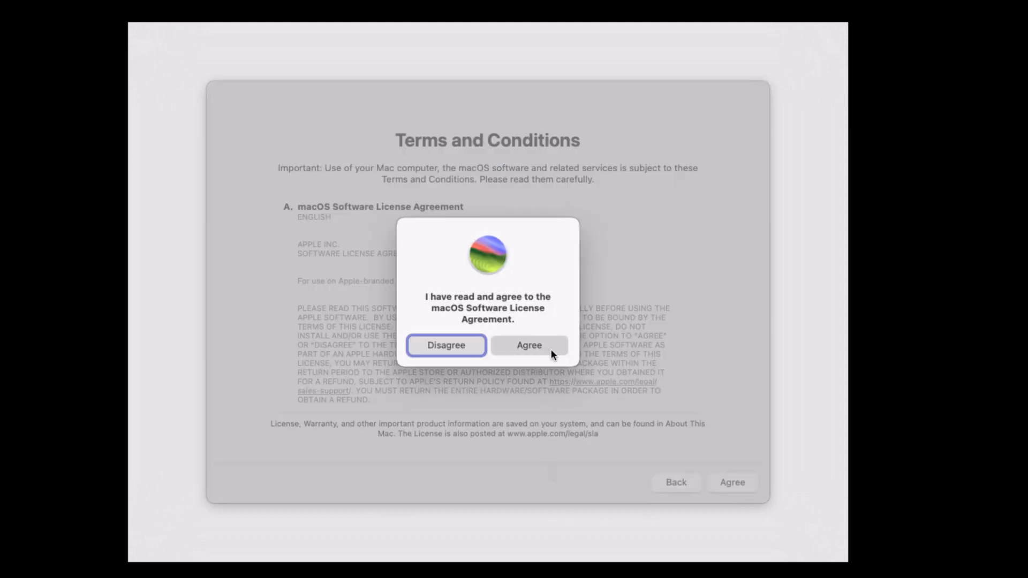
pyautogui.click(528, 346)
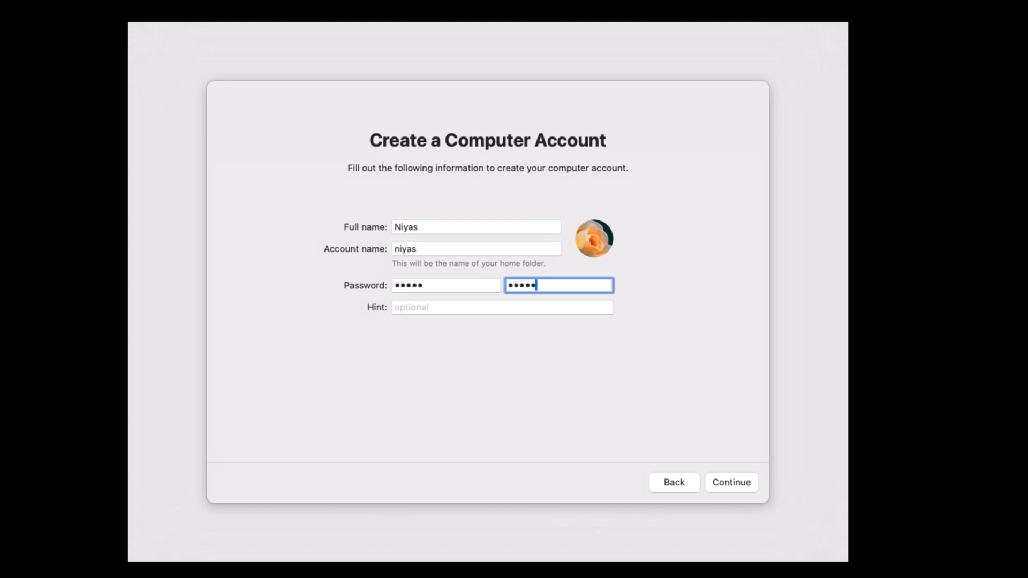
# Create the computer account and continue past Location Services, Pacific time zone and Analytics.
pyautogui.click(731, 483)
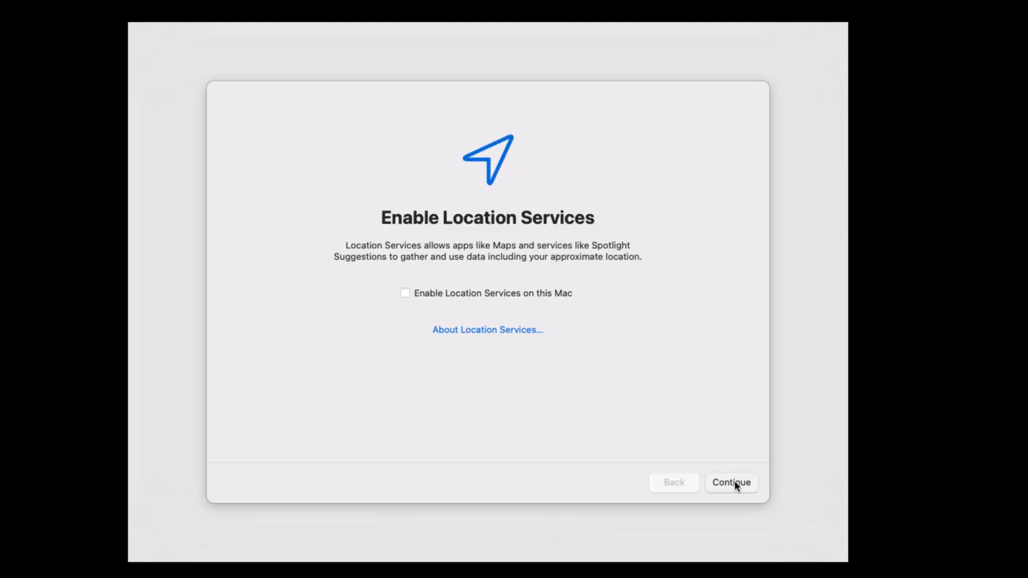
pyautogui.click(730, 483)
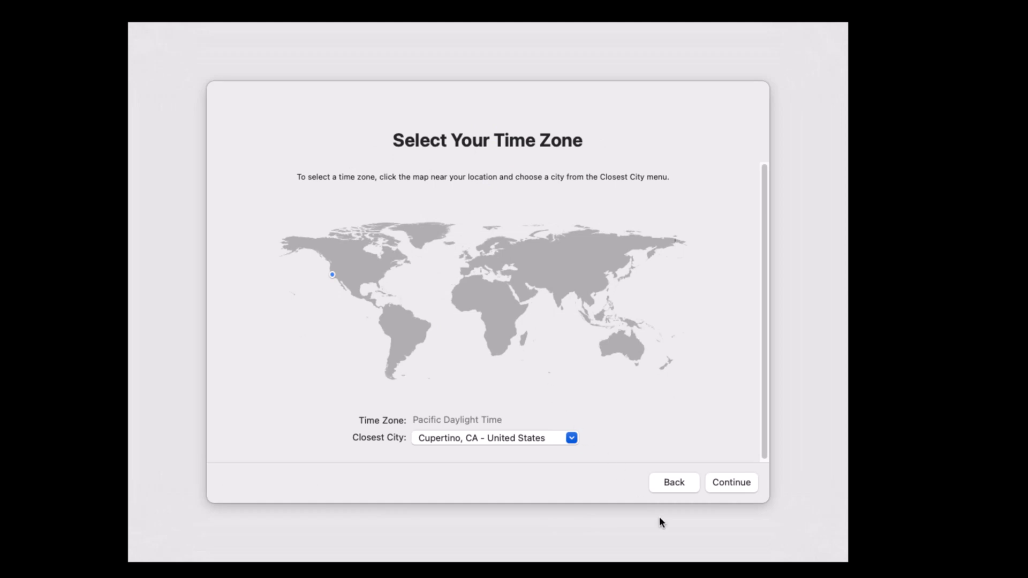
pyautogui.click(731, 483)
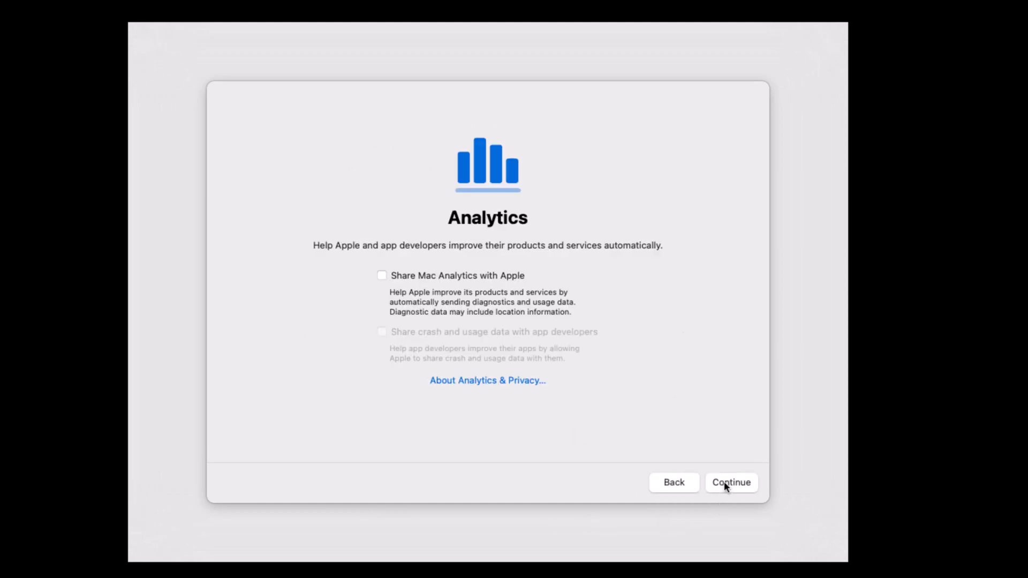
pyautogui.click(730, 483)
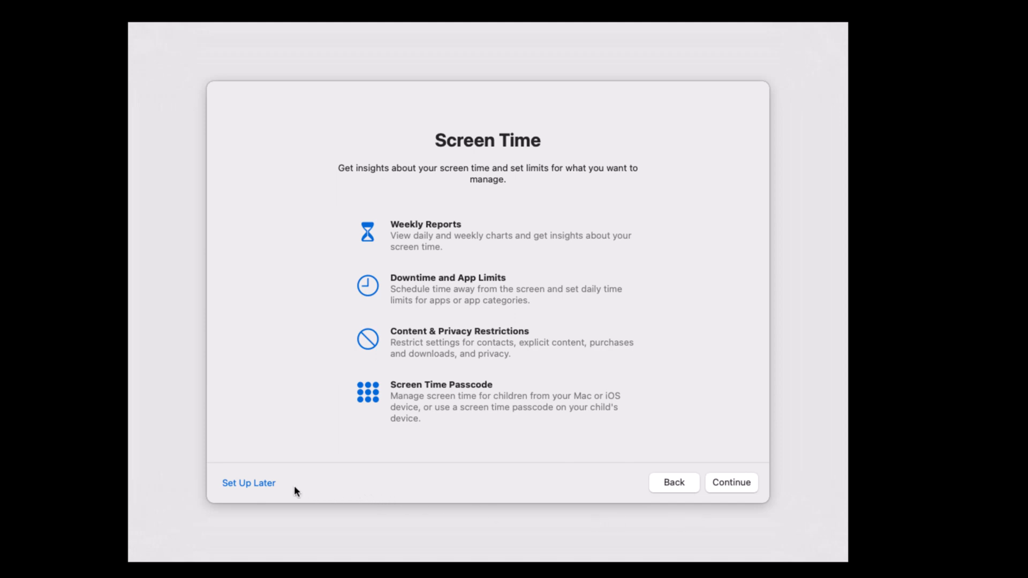
# Postpone Screen Time, pick the Light appearance and finish setup to the Sonoma Finder desktop.
pyautogui.click(247, 483)
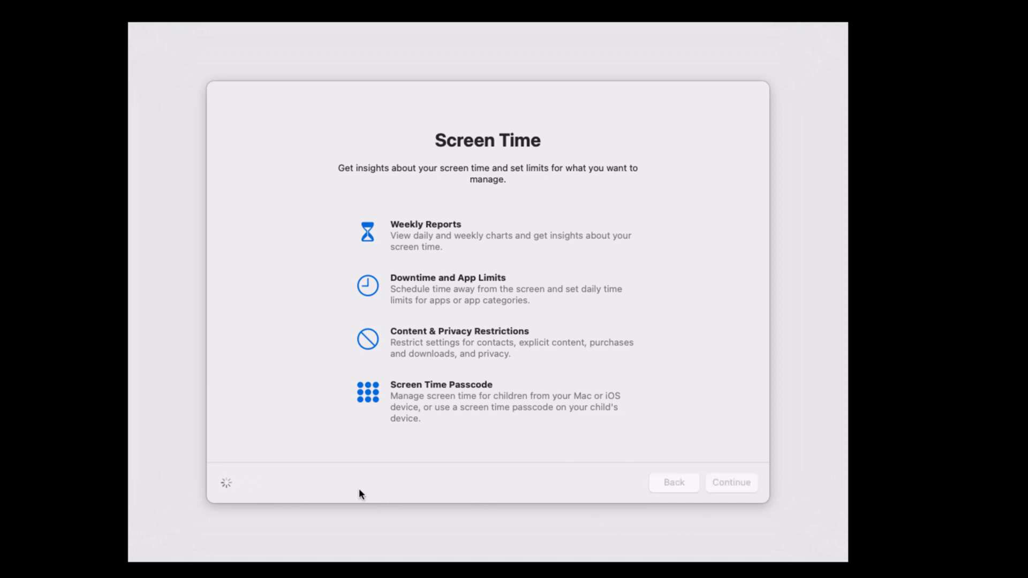
pyautogui.click(730, 483)
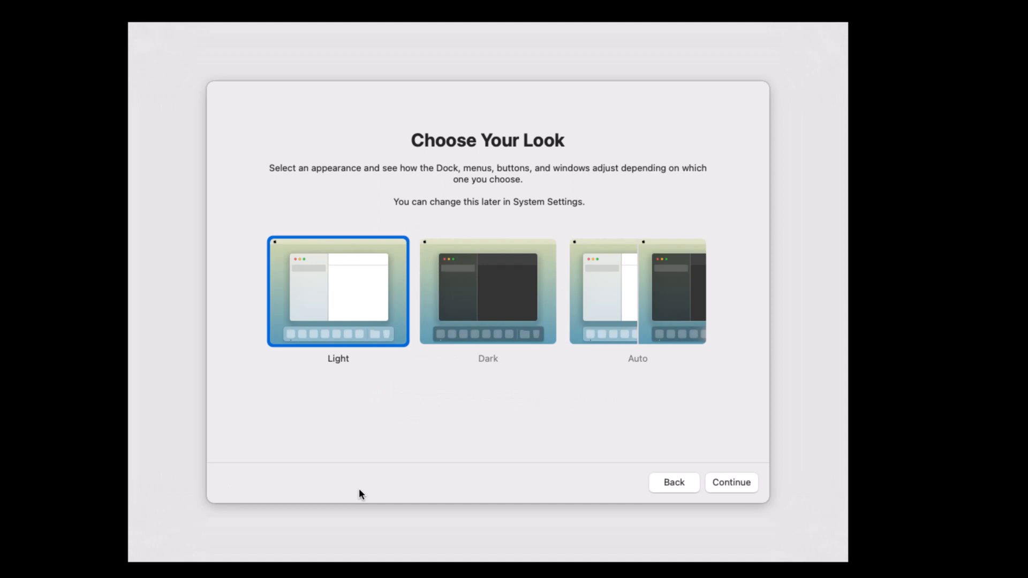
pyautogui.click(731, 482)
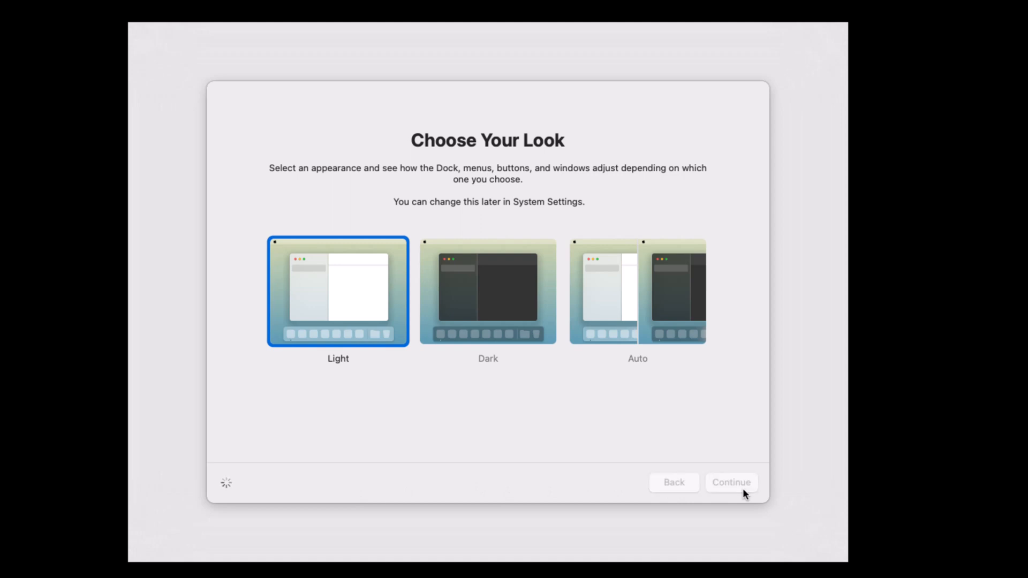
pyautogui.click(730, 483)
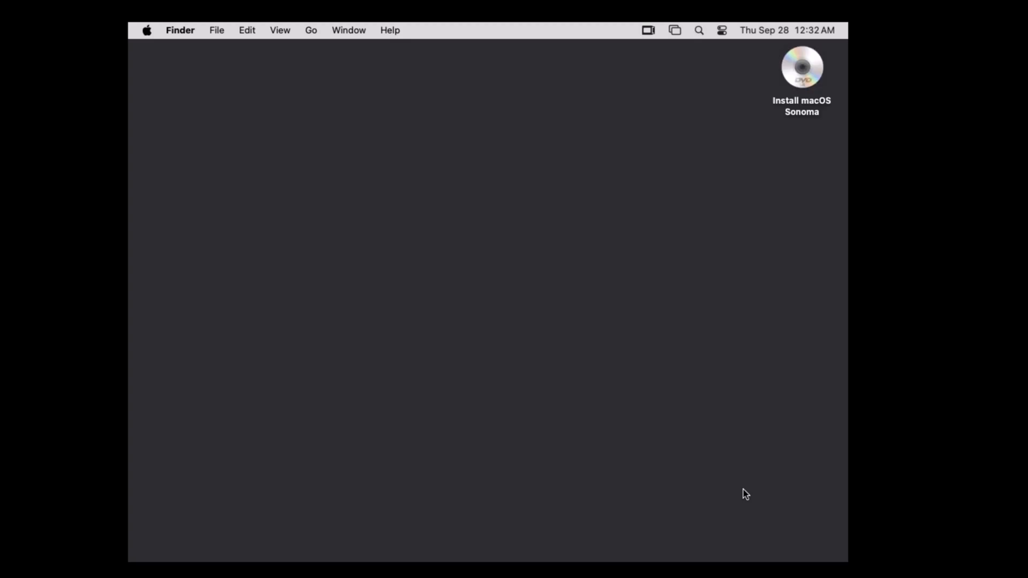